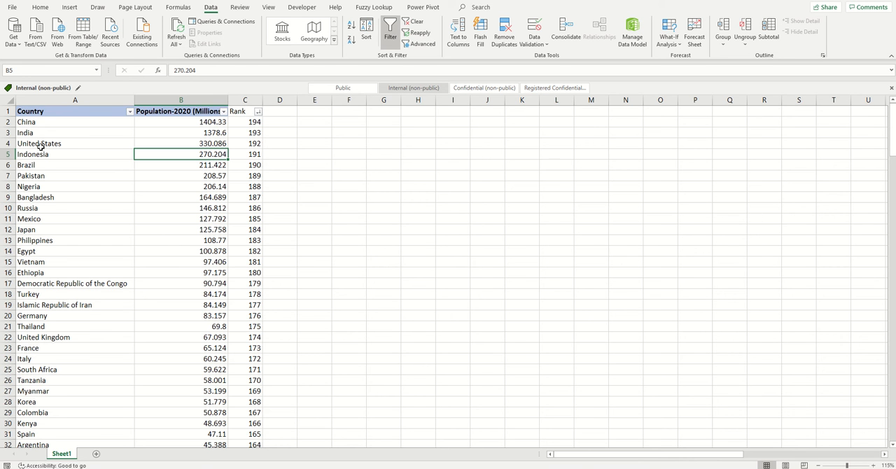
mouse_move(49, 126)
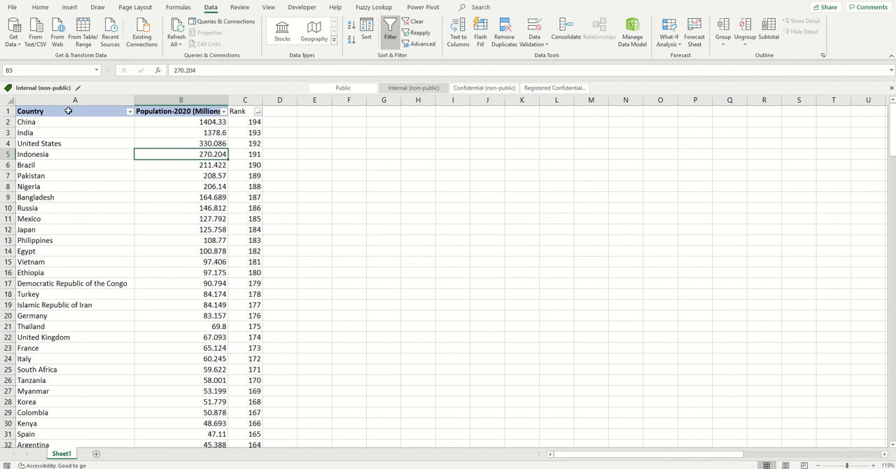
Select the whole country population table, A1:C195.
left_click(75, 111)
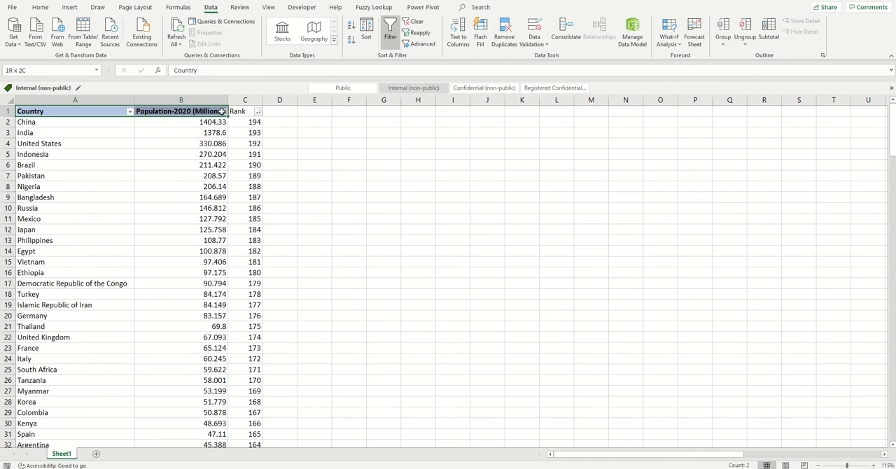
left_click(181, 186)
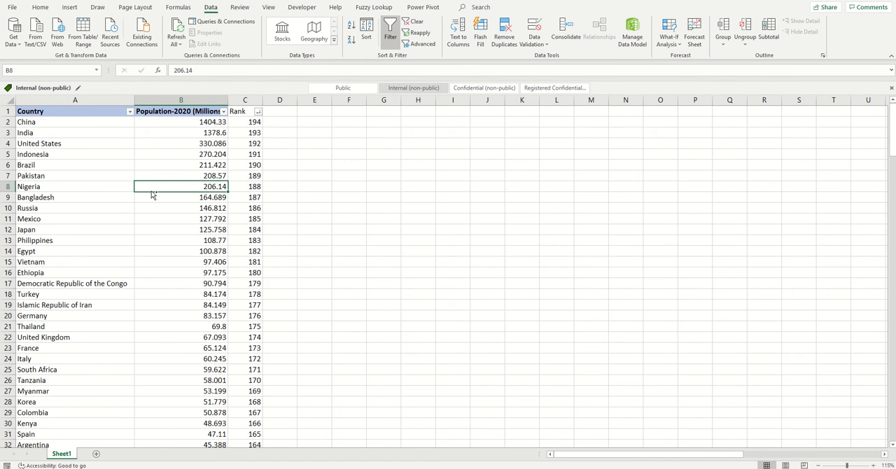
scroll("down", 3)
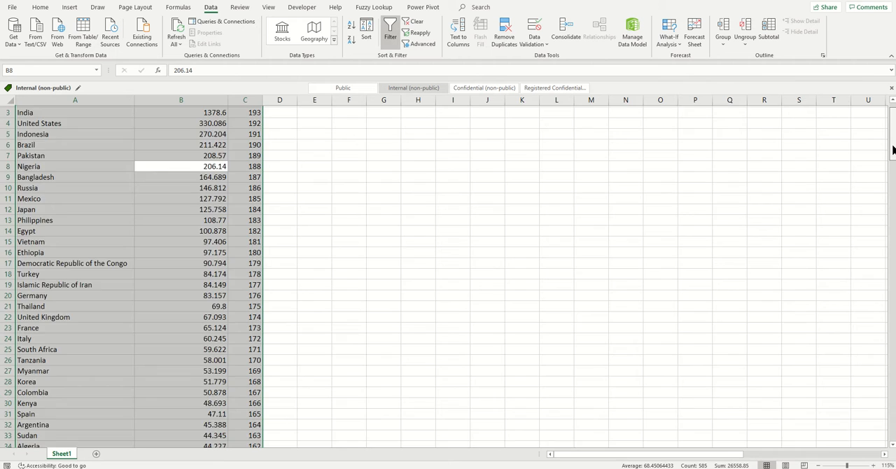
scroll("down", 3)
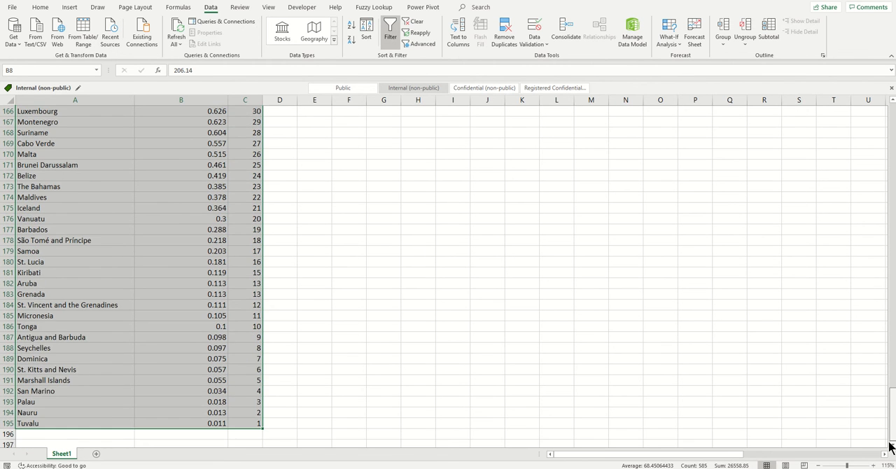
scroll("up", 3)
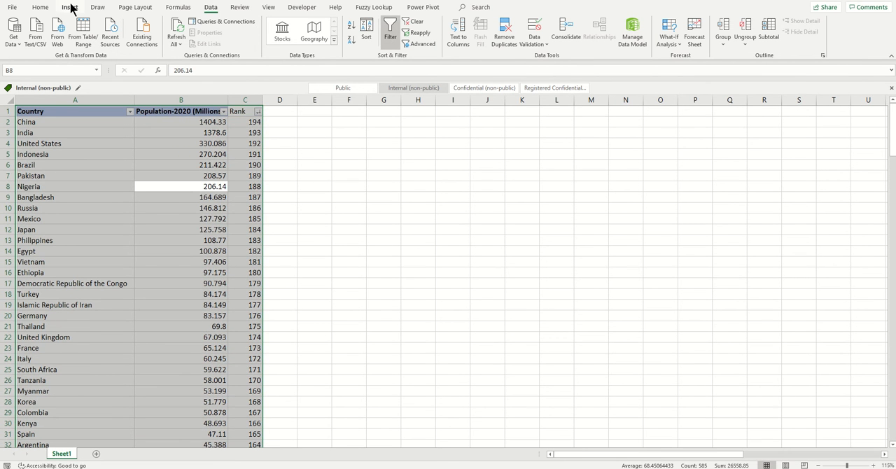
Insert a 2-D clustered column chart of population and rank by country.
left_click(69, 7)
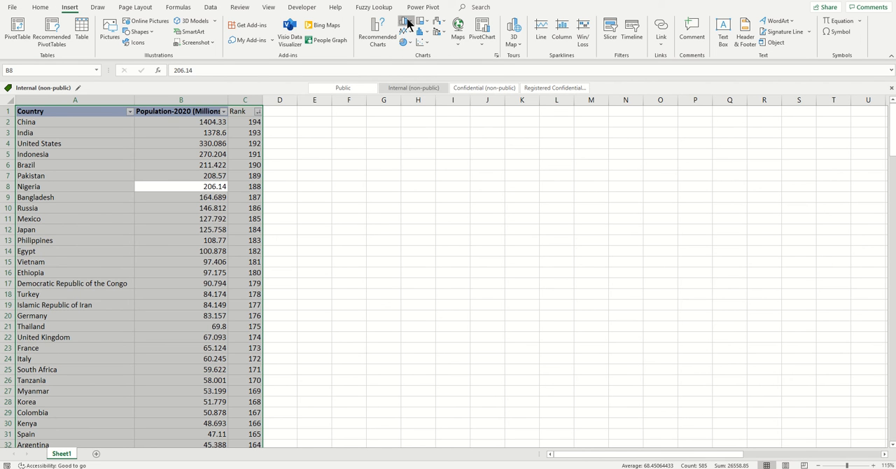
left_click(409, 25)
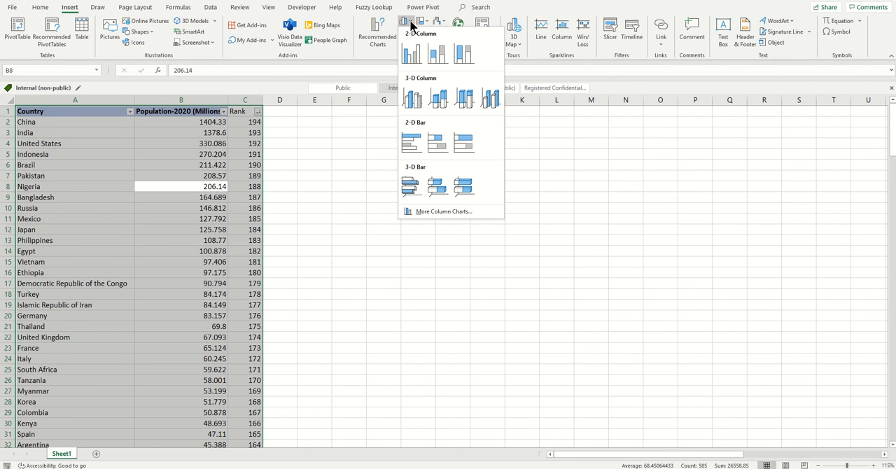
mouse_move(389, 44)
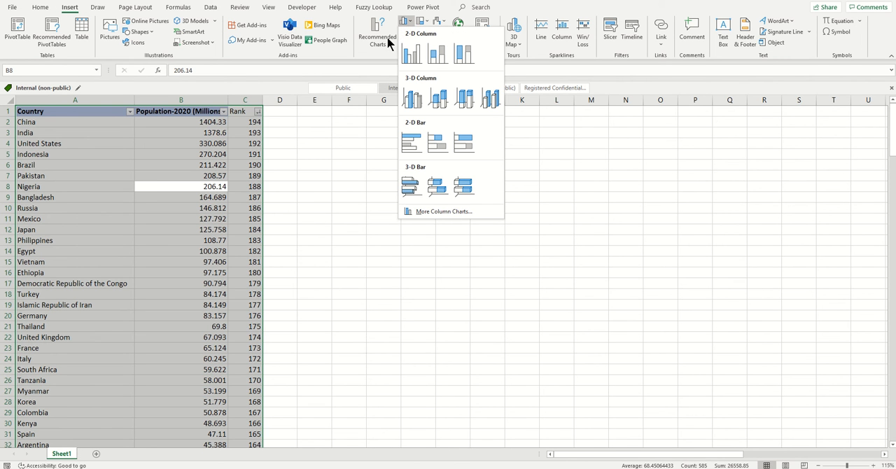
left_click(412, 54)
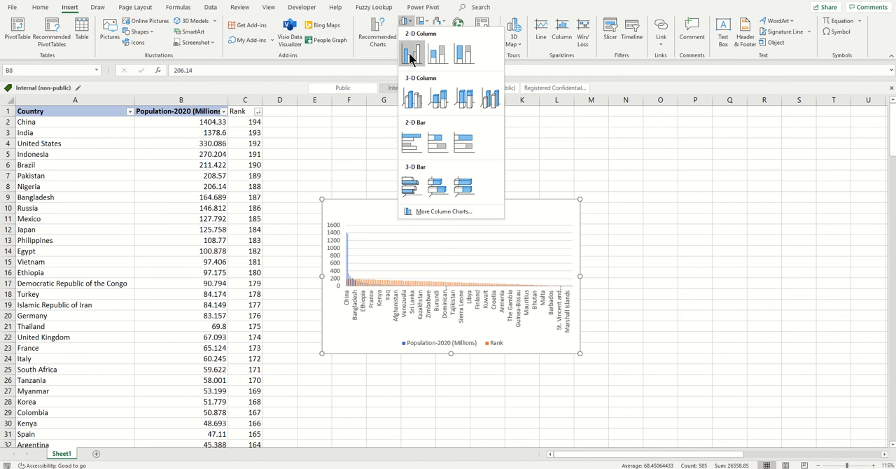
mouse_move(411, 54)
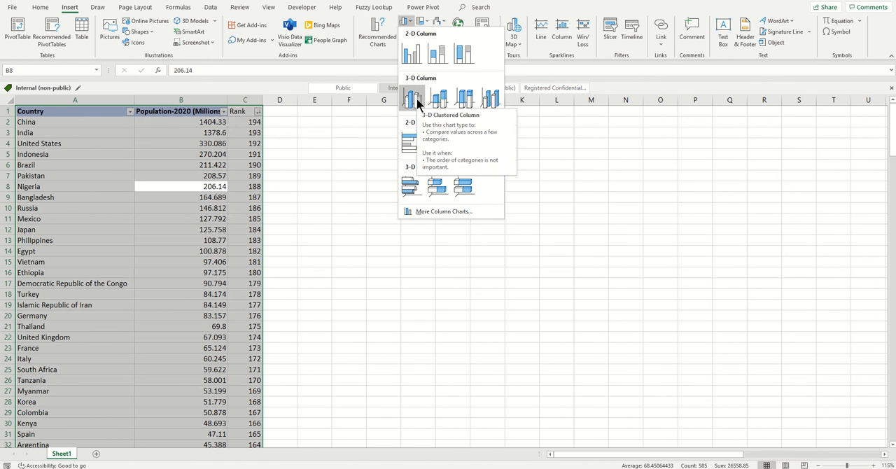
left_click(412, 54)
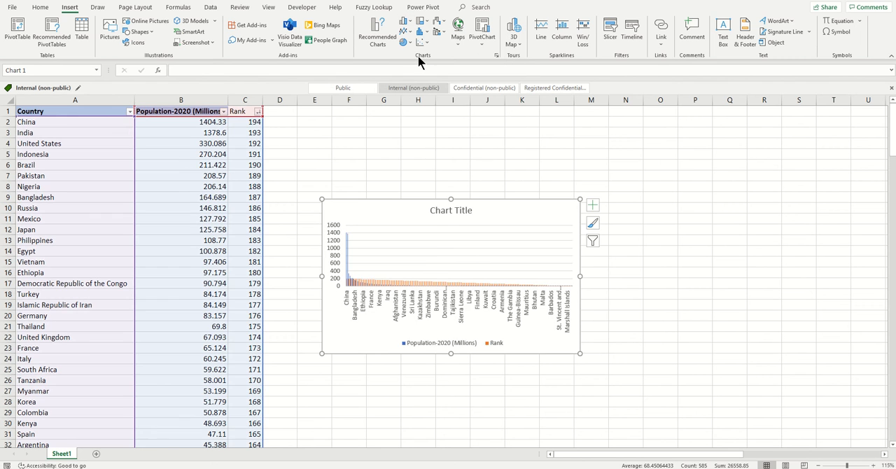
mouse_move(579, 199)
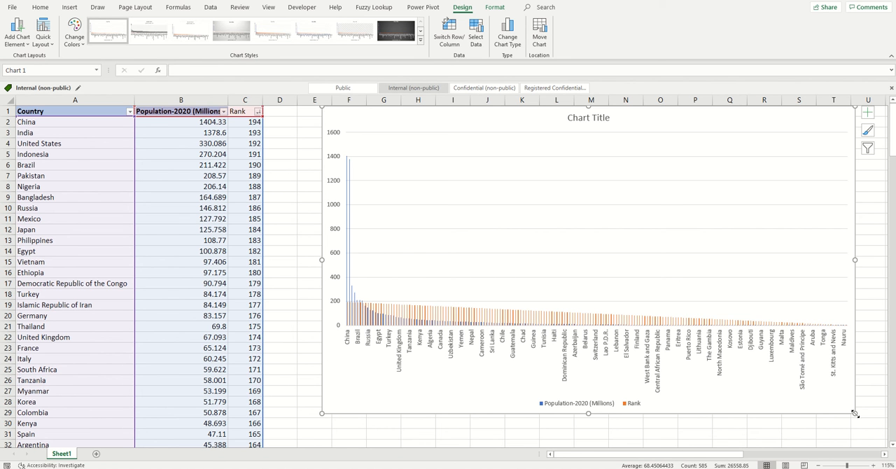
mouse_move(429, 352)
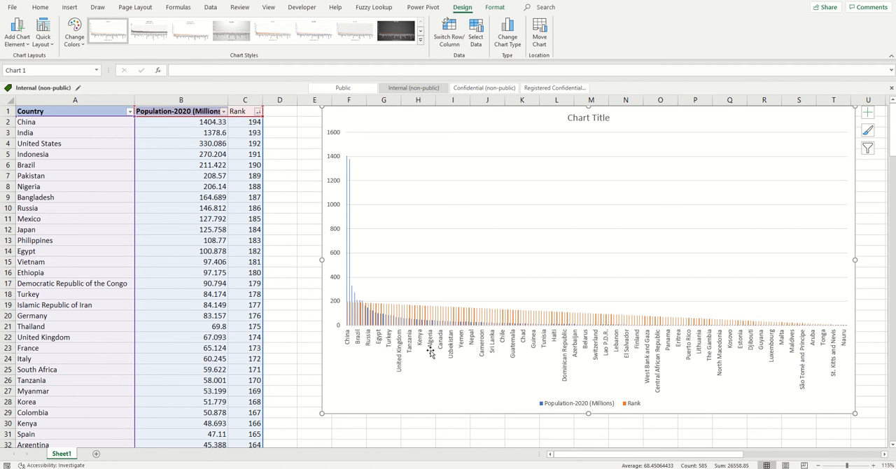
mouse_move(130, 115)
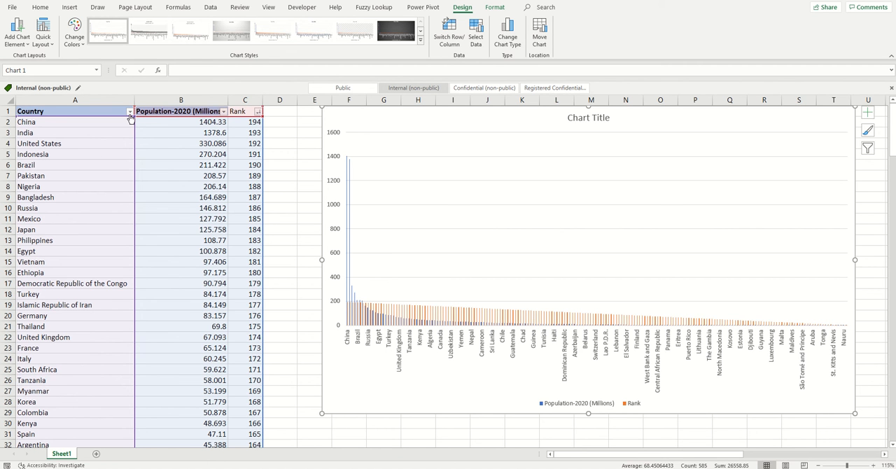
mouse_move(400, 361)
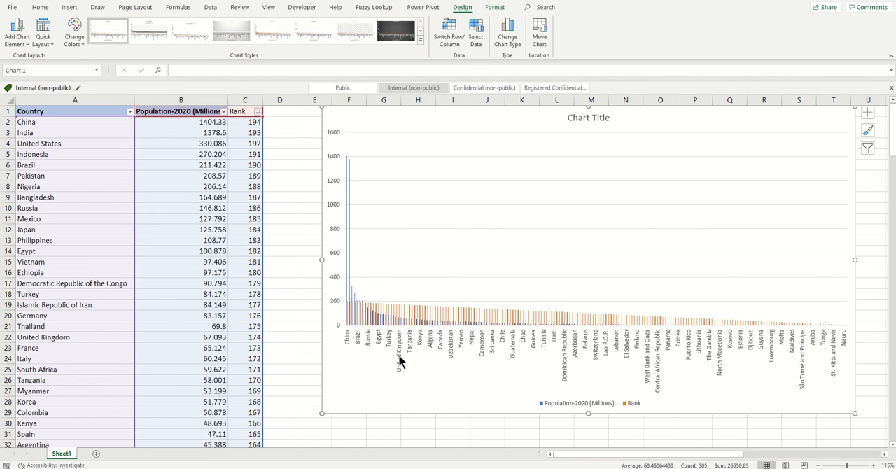
mouse_move(400, 131)
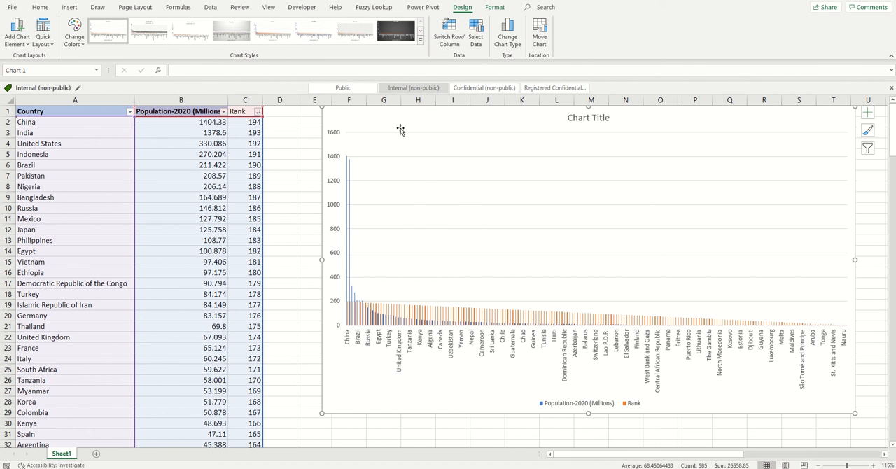
Resize the chart to span roughly columns E through T.
right_click(401, 131)
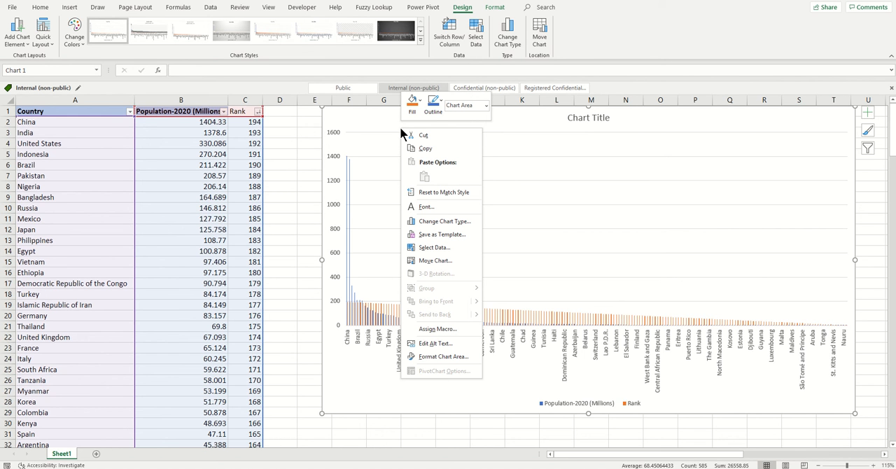
left_click(375, 125)
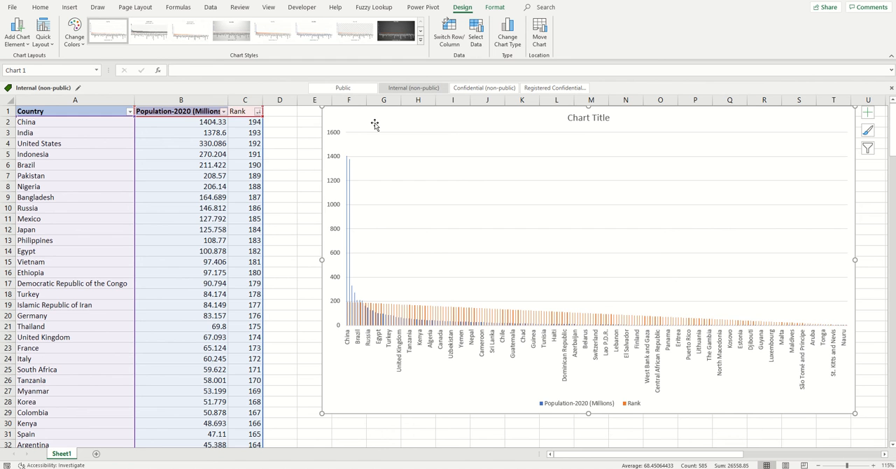
mouse_move(394, 120)
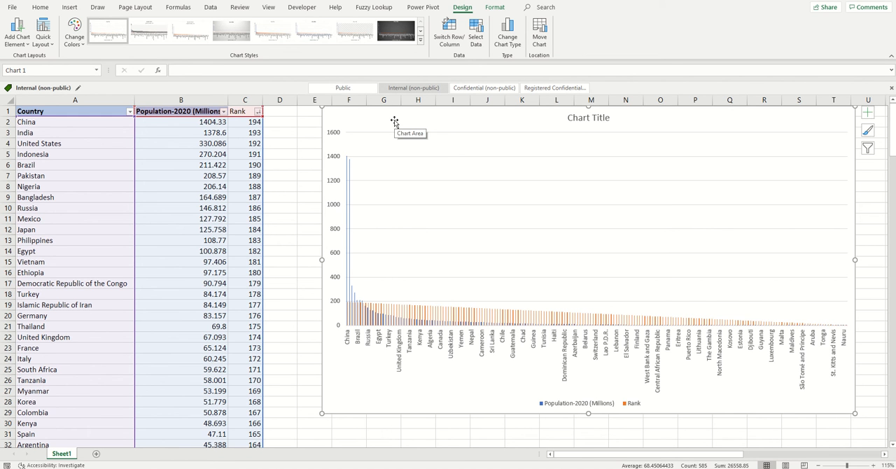
mouse_move(462, 10)
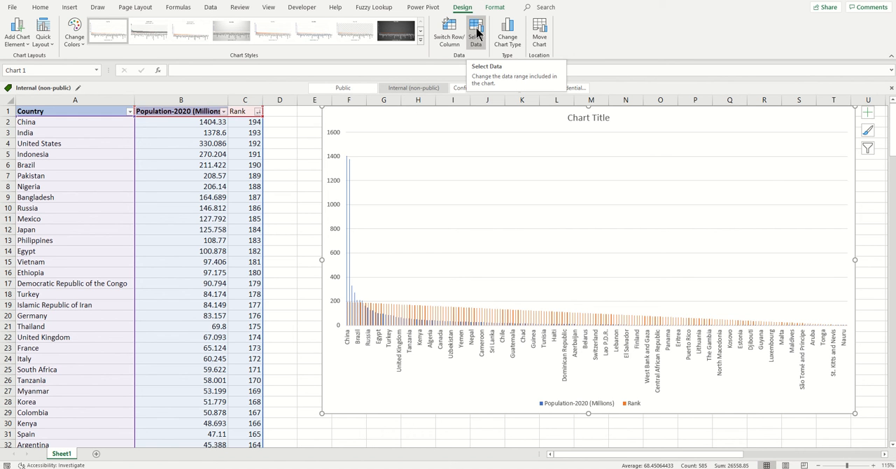
Set the chart data range to =Sheet1!$A$1:$C$21, covering the top 20 countries.
left_click(476, 31)
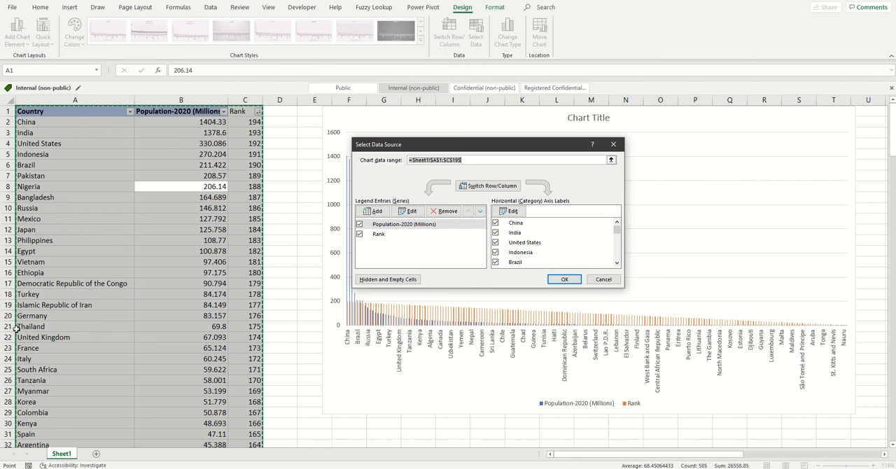
mouse_move(104, 334)
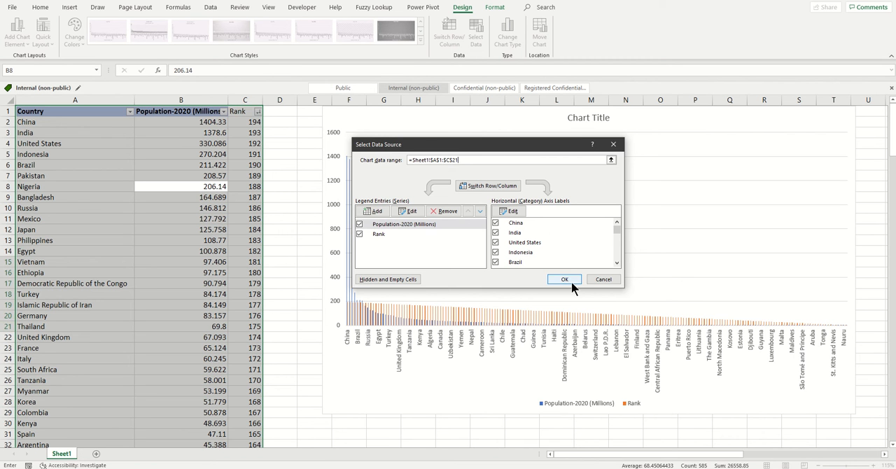
left_click(565, 279)
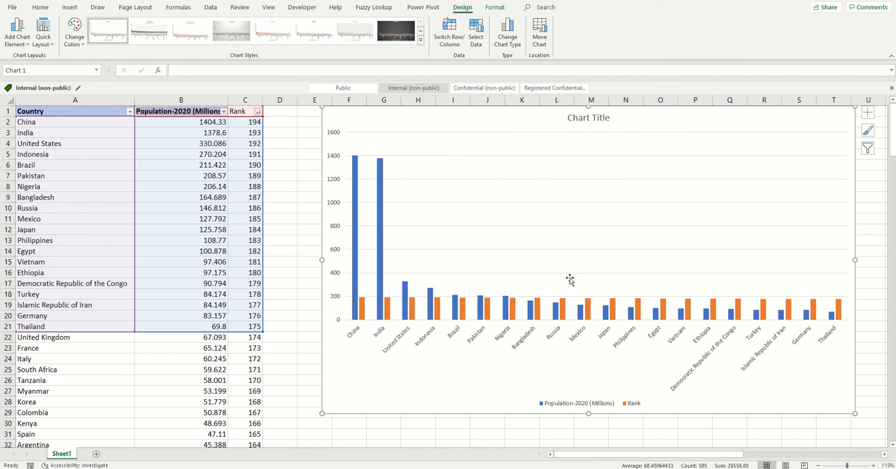
mouse_move(429, 354)
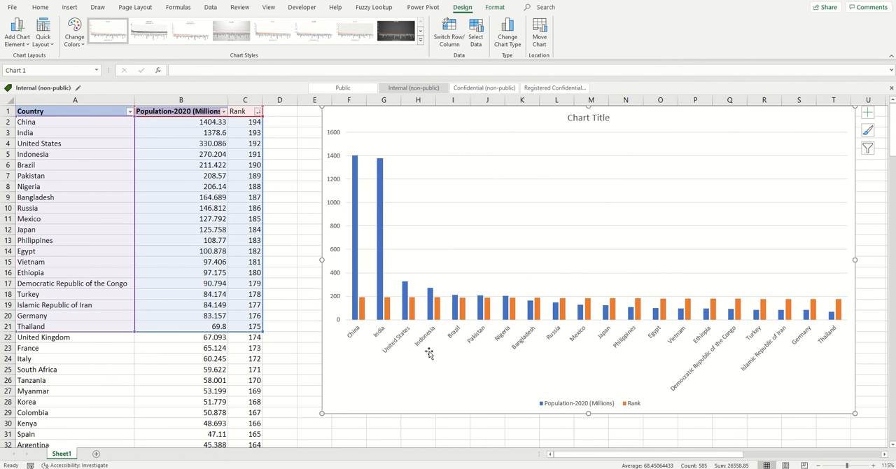
mouse_move(511, 308)
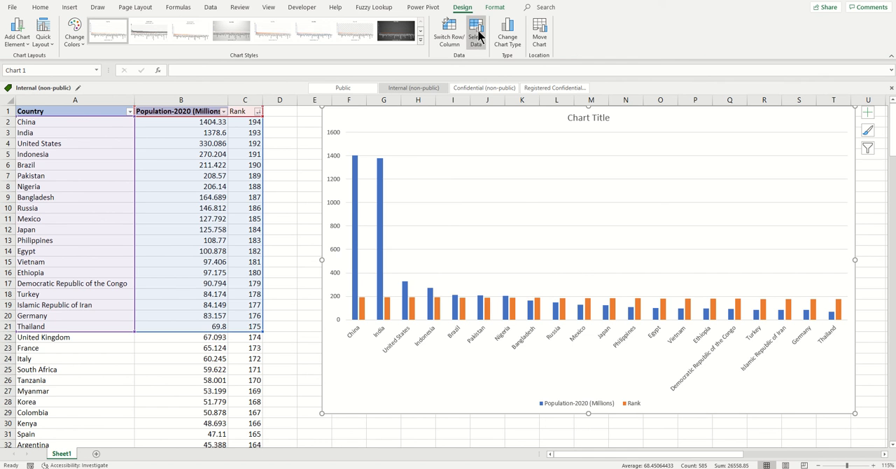
left_click(476, 31)
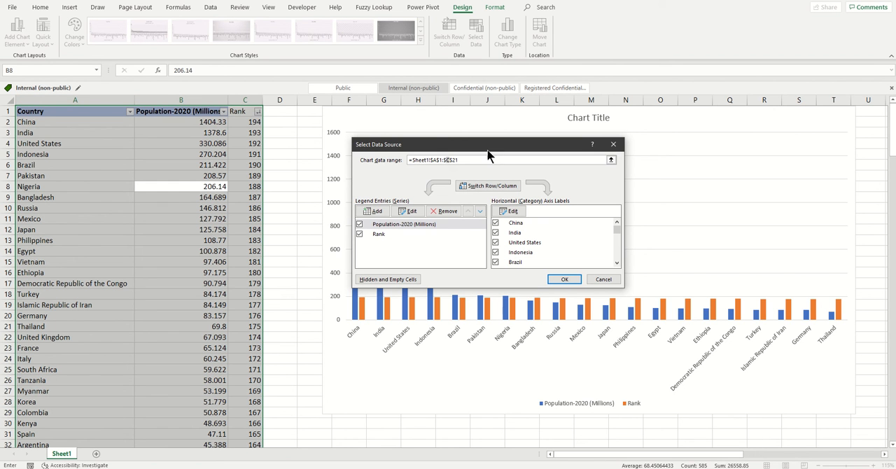
mouse_move(496, 176)
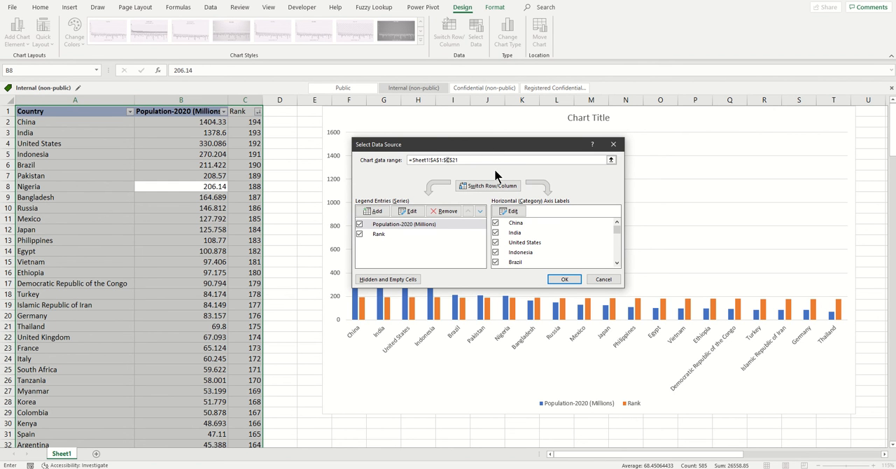
left_click(564, 279)
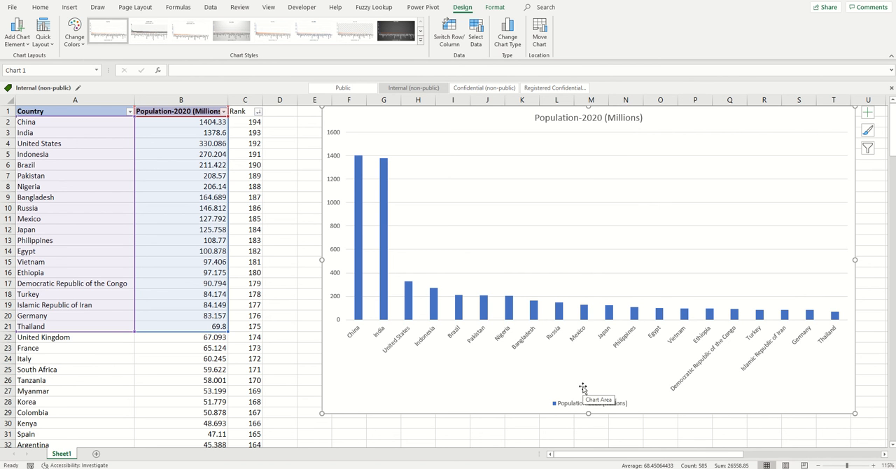
mouse_move(390, 338)
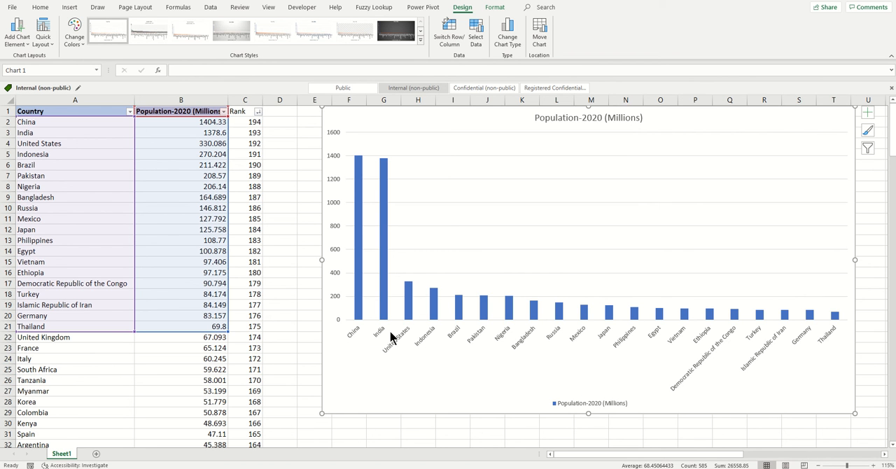
mouse_move(429, 349)
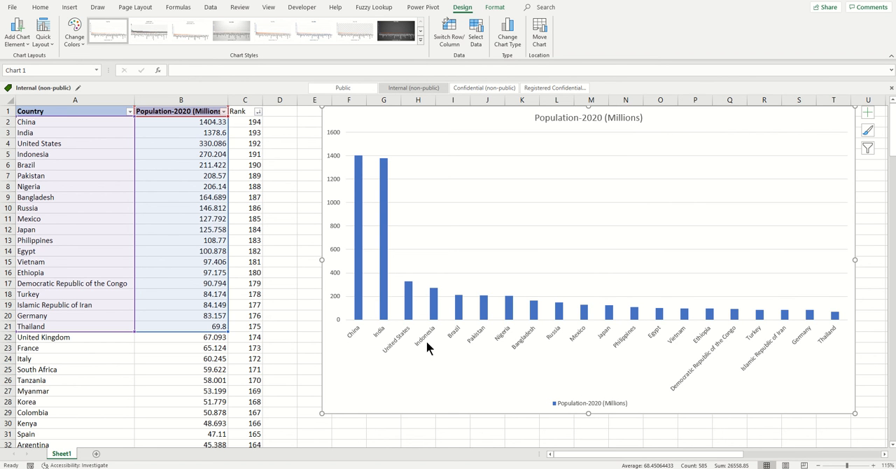
mouse_move(405, 371)
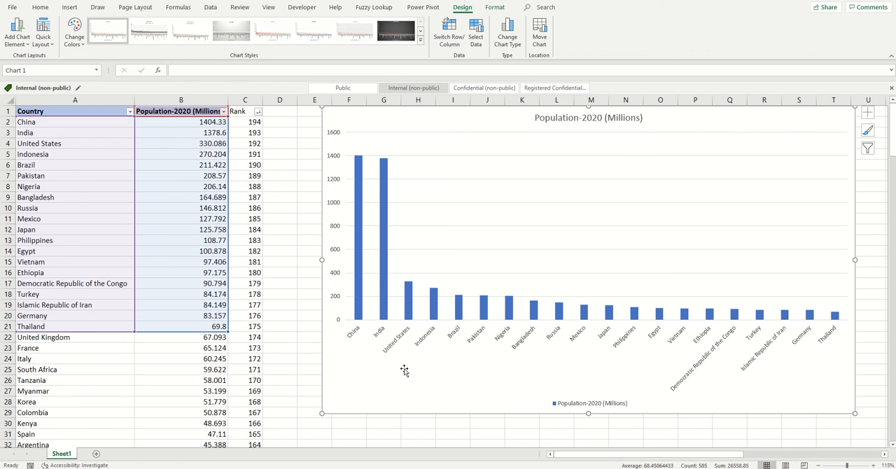
mouse_move(371, 359)
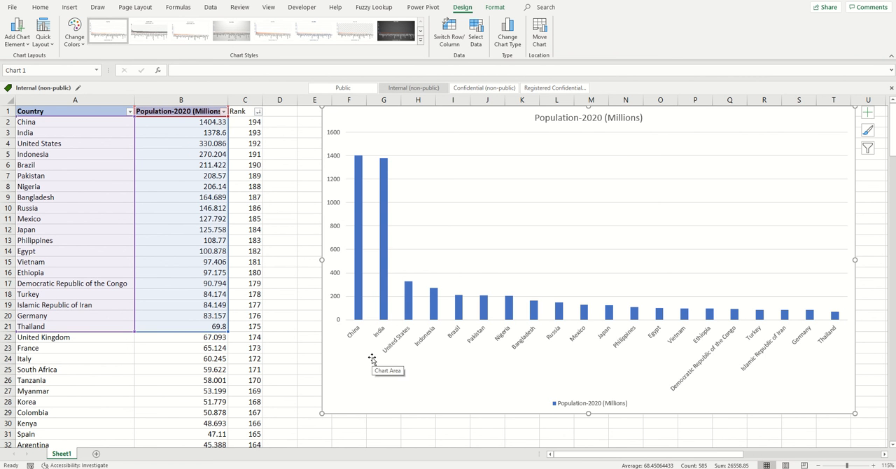
mouse_move(352, 144)
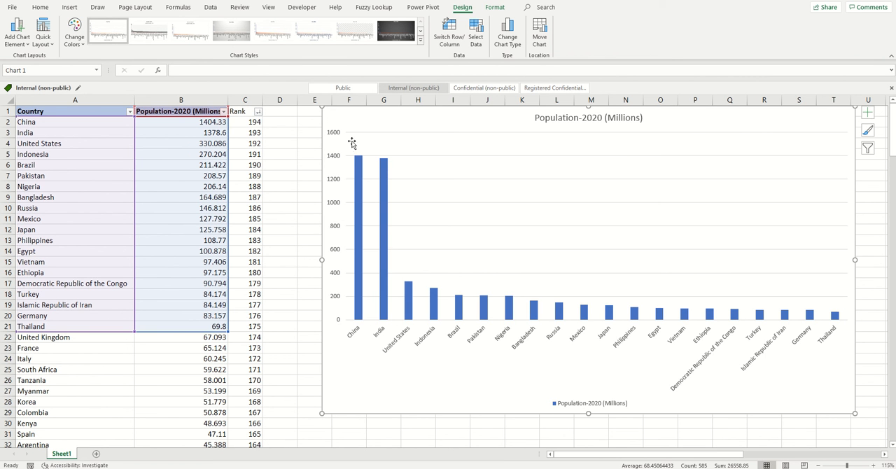
mouse_move(403, 135)
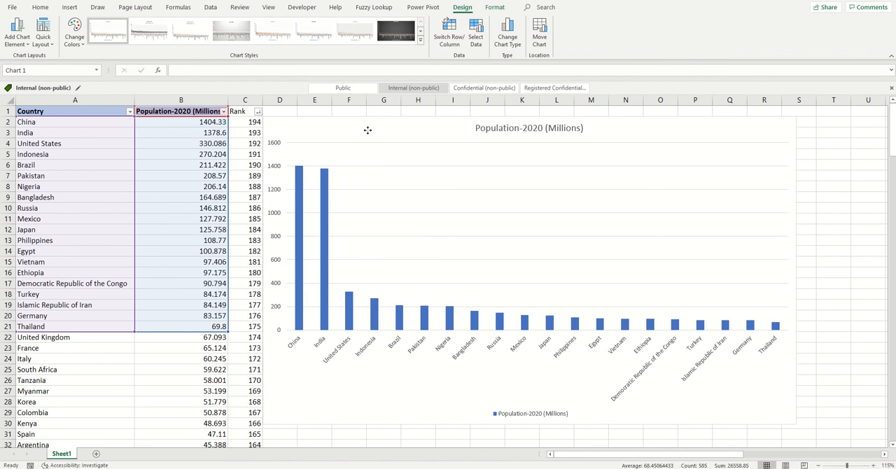
Shift the chart beside the table and delete its legend.
left_click(368, 130)
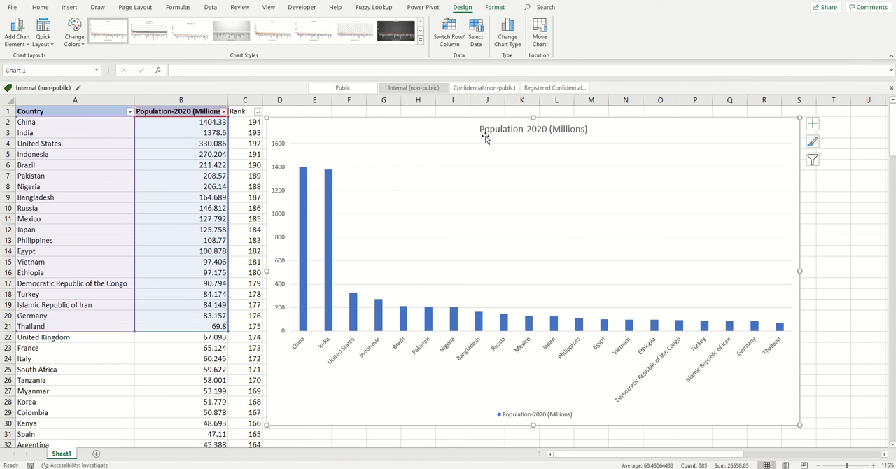
mouse_move(525, 418)
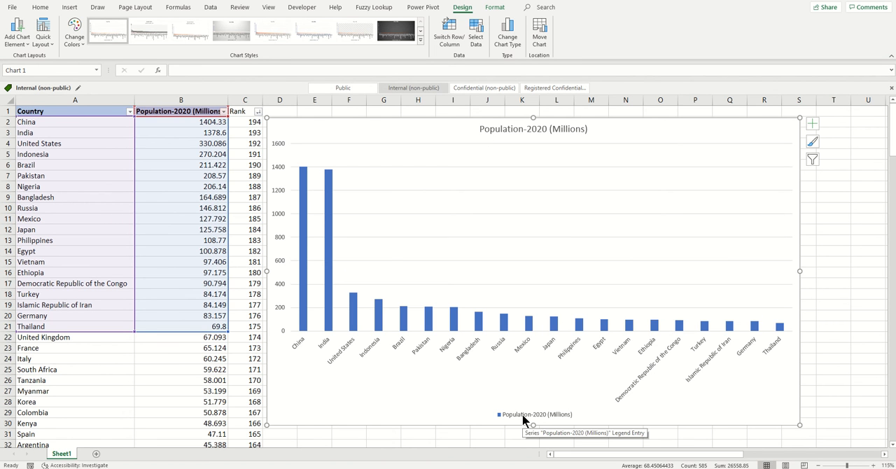
left_click(533, 413)
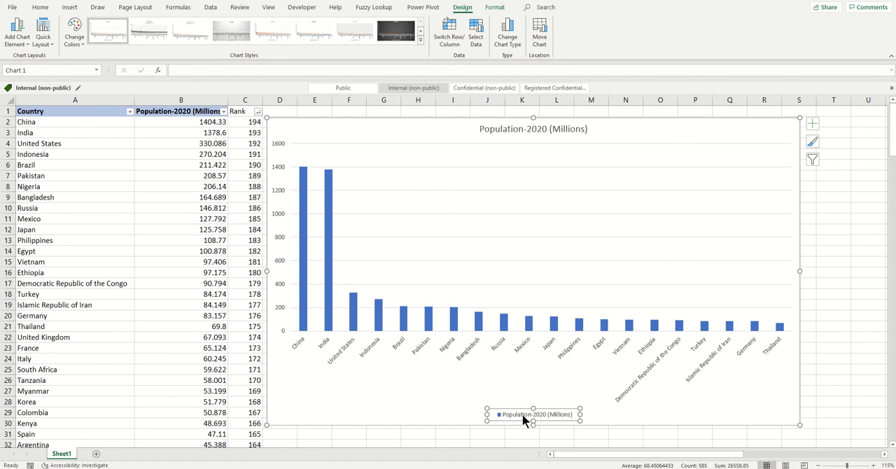
mouse_move(528, 419)
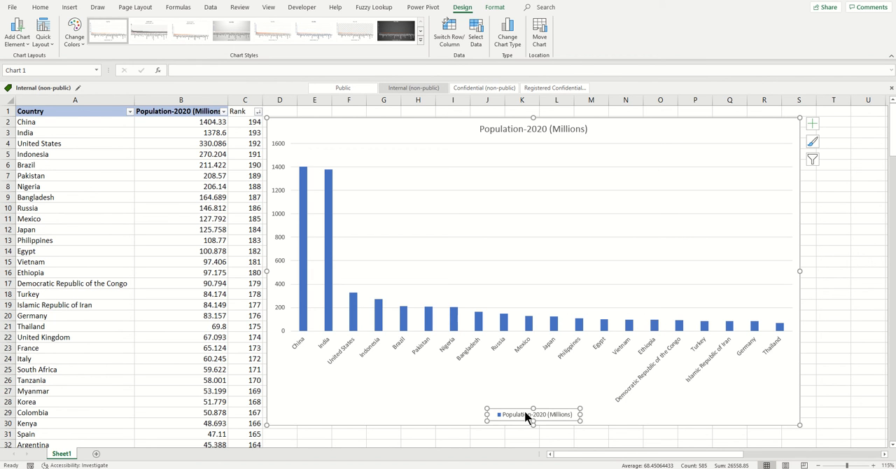
right_click(525, 414)
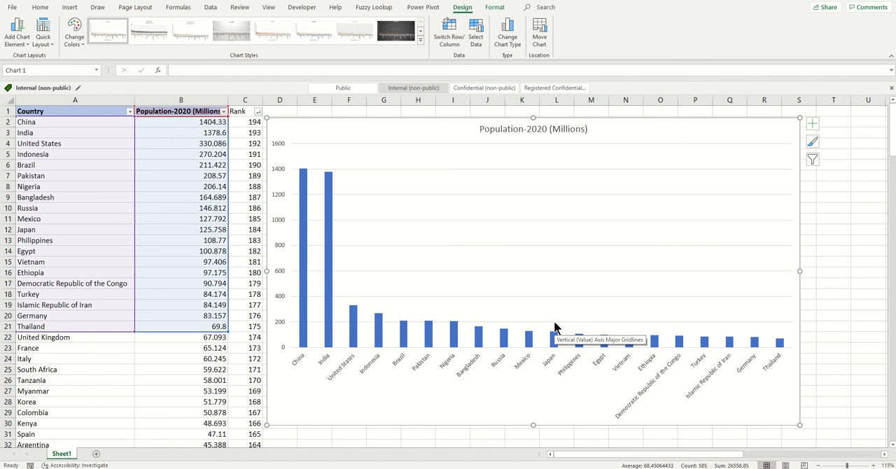
Insert 'Top 20 Countries in Terms of ' before the existing 'Population-2020 (Millions)' title.
left_click(534, 129)
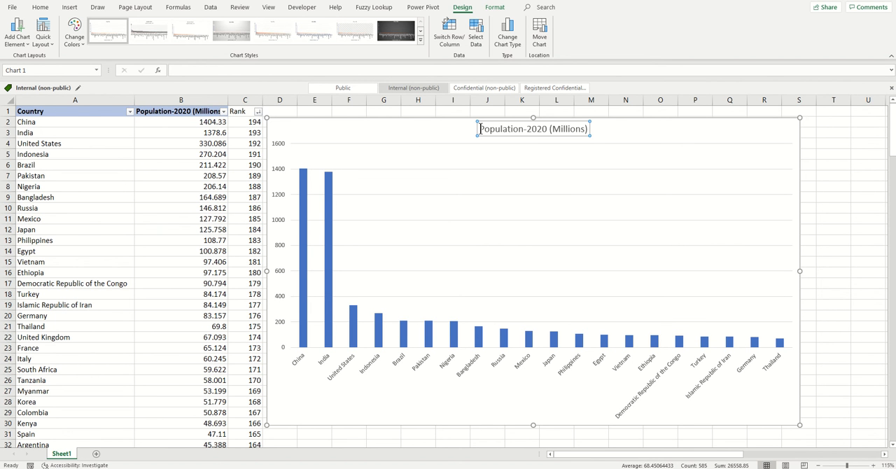
mouse_move(651, 174)
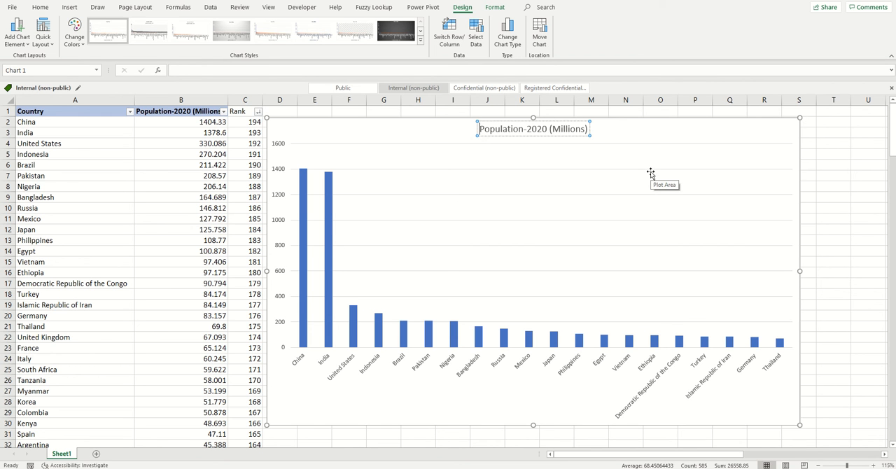
left_click(533, 128)
type("Top 20 ")
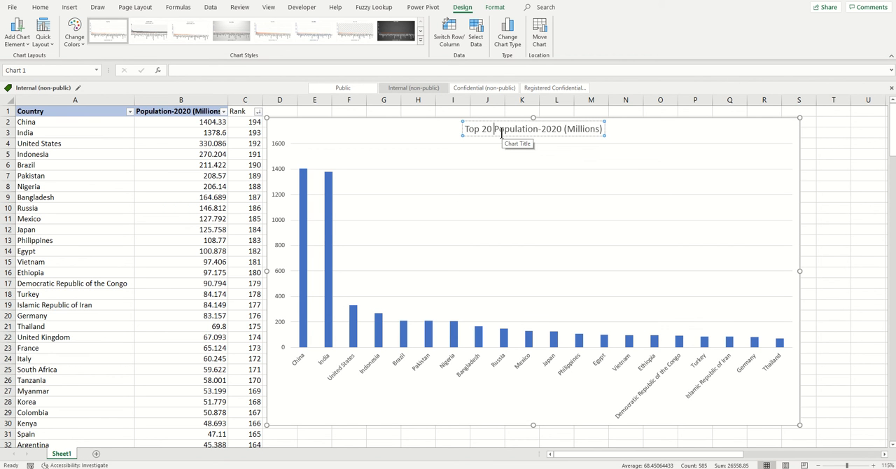
type("Countries in Terms of")
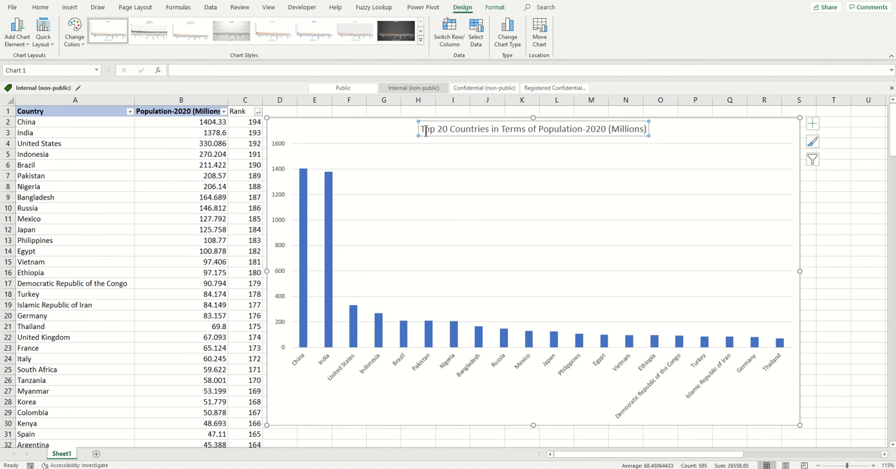
Format the chart title in bold with a red font colour.
left_click(40, 7)
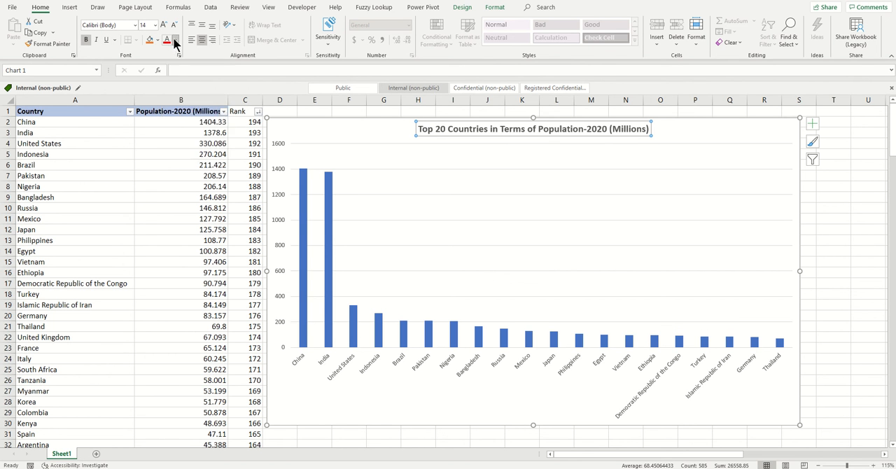
left_click(175, 39)
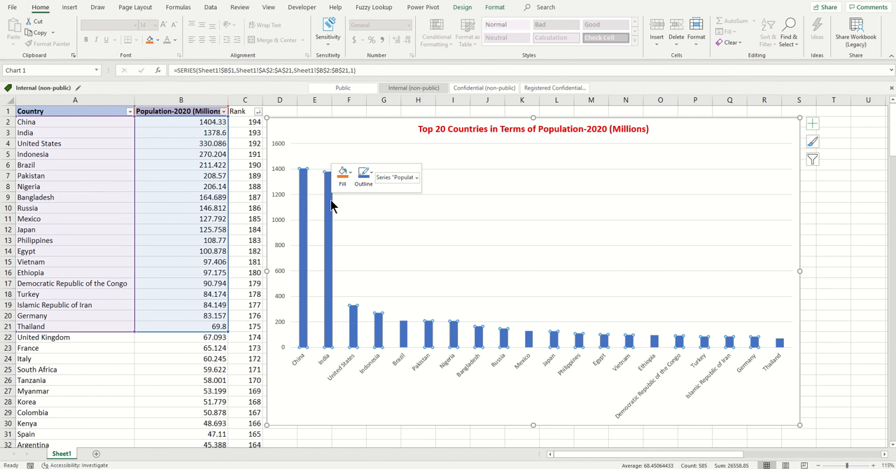
Give the population data series a solid red fill at 0% transparency.
right_click(333, 206)
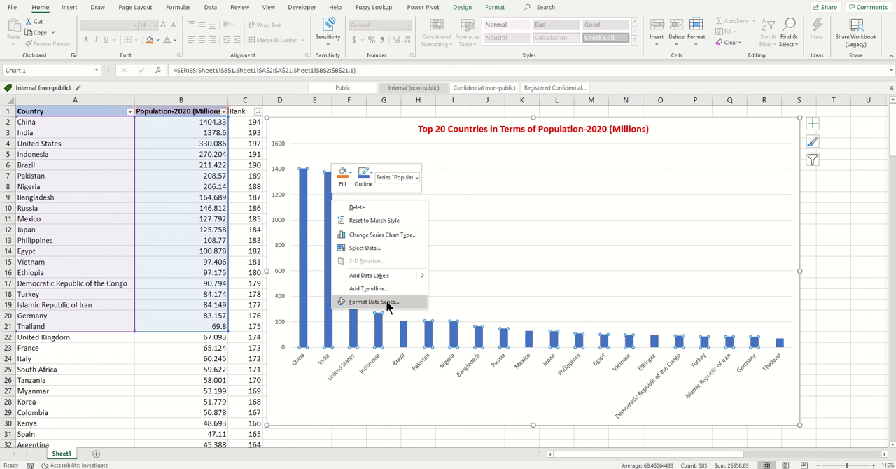
left_click(373, 302)
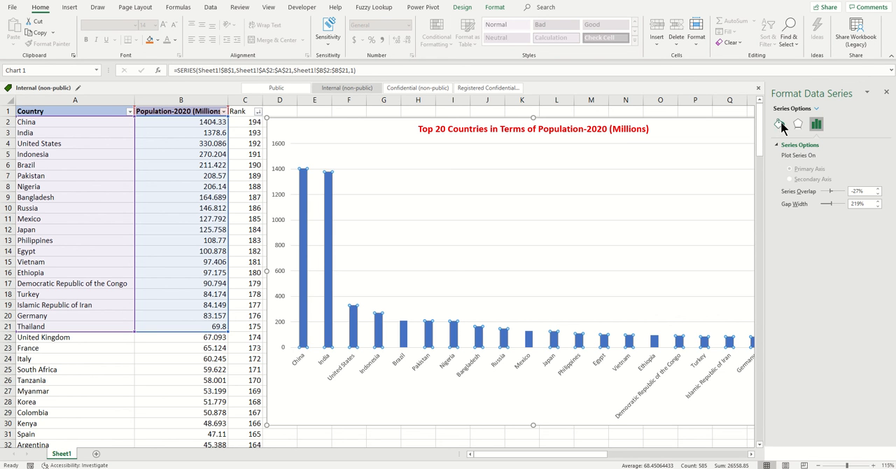
left_click(778, 124)
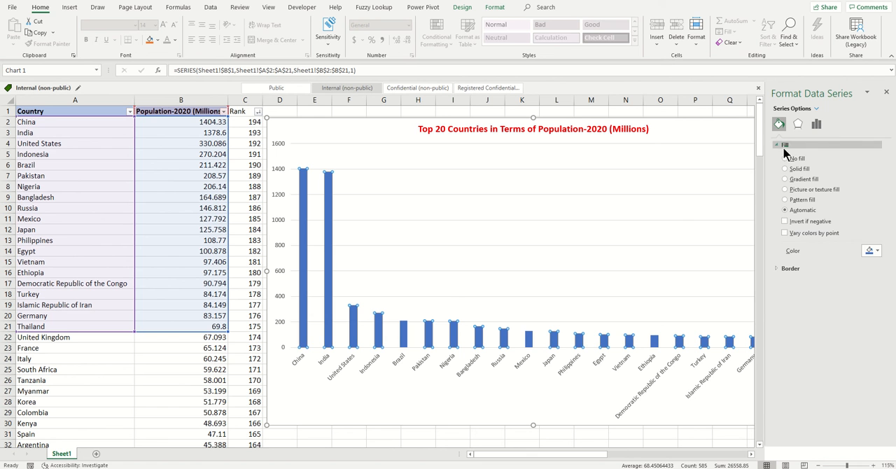
left_click(784, 168)
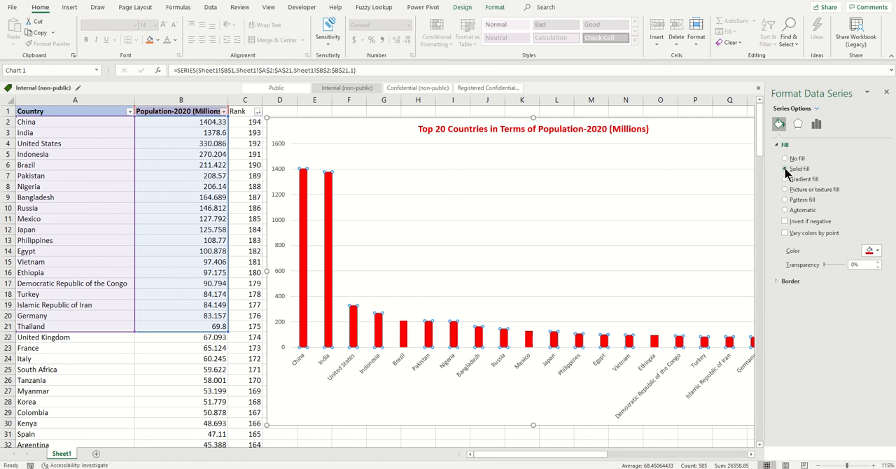
left_click(875, 250)
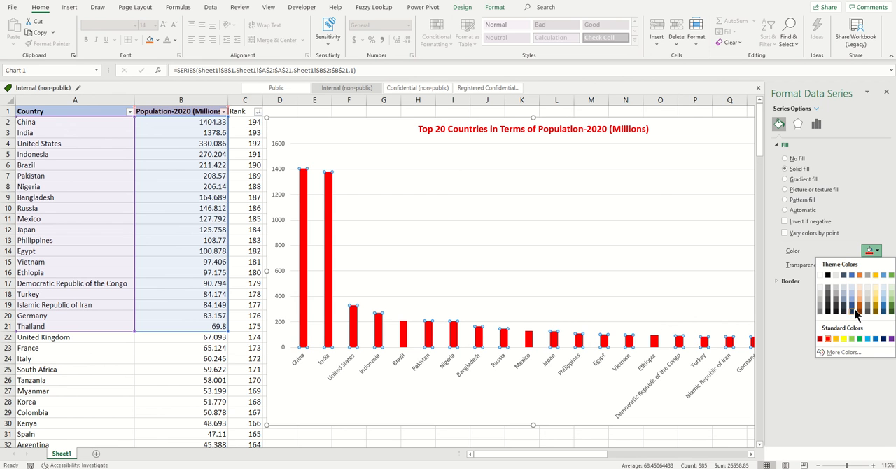
mouse_move(872, 308)
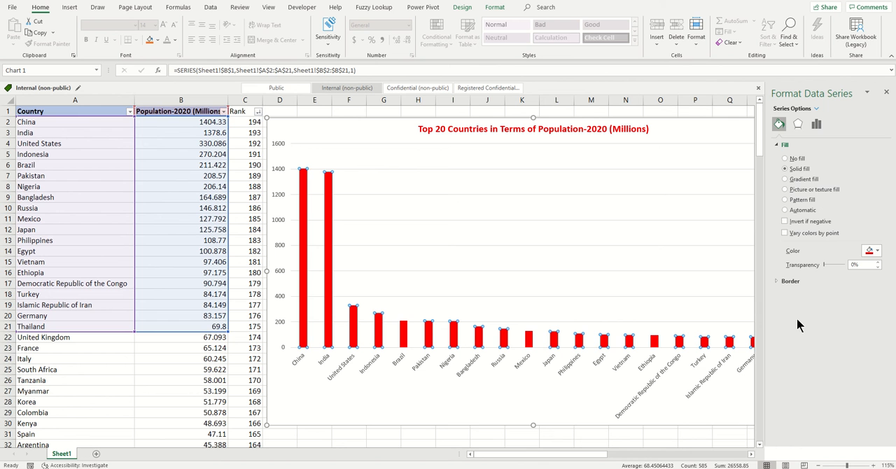
mouse_move(828, 271)
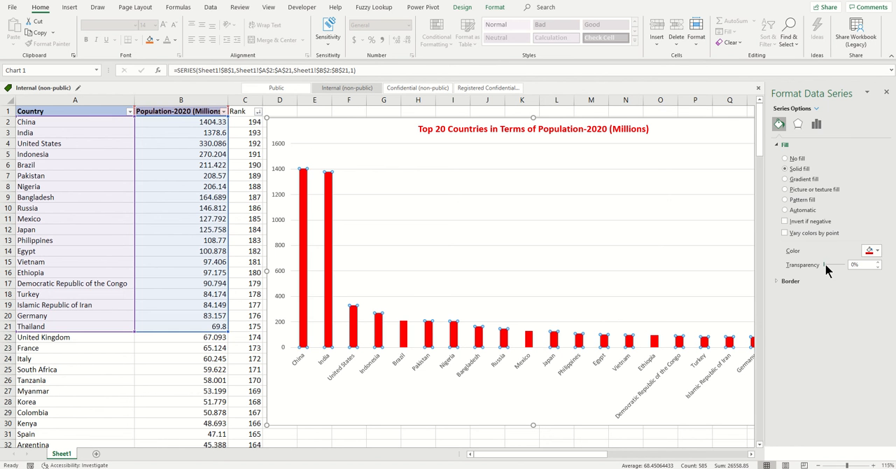
left_click_drag(826, 265, 840, 265)
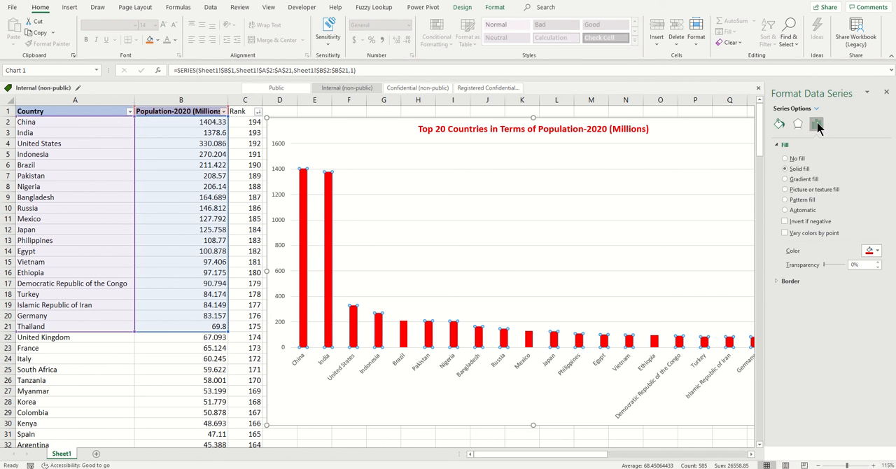
Set the columns' shadow angle to 42° and distance to 38 pt.
left_click(817, 123)
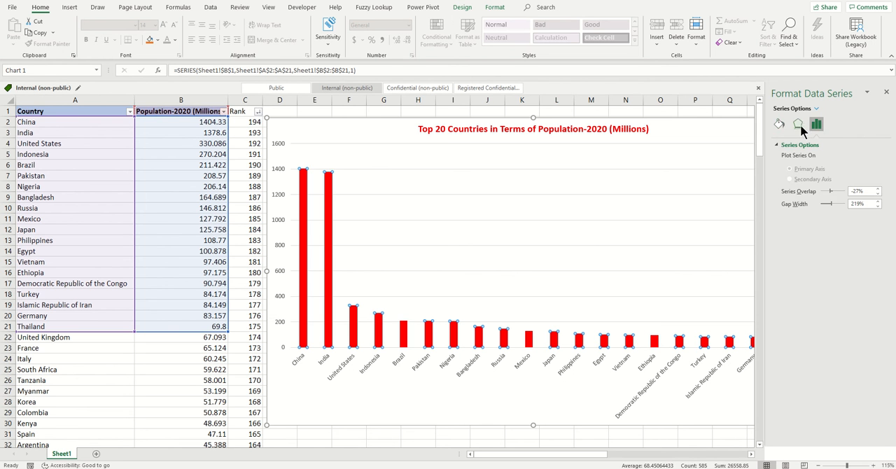
left_click(798, 124)
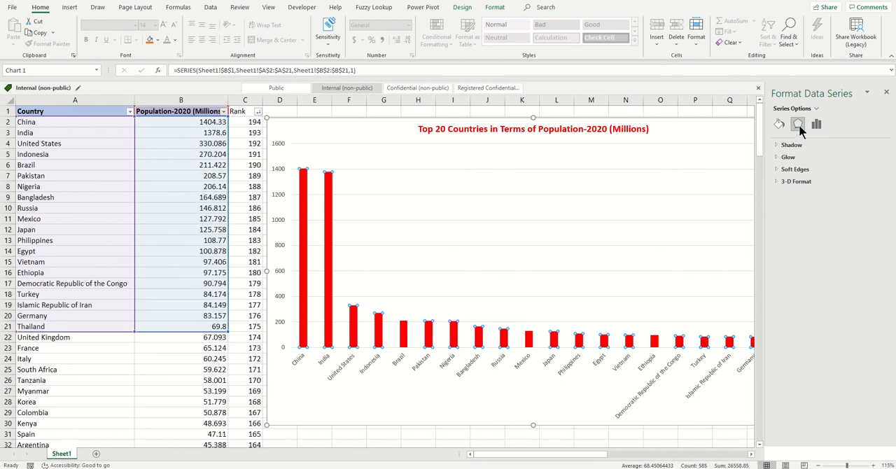
left_click(792, 145)
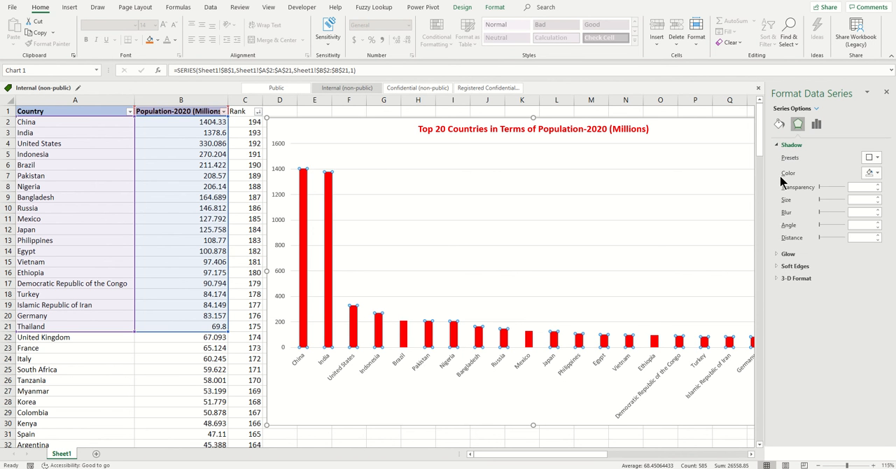
mouse_move(821, 204)
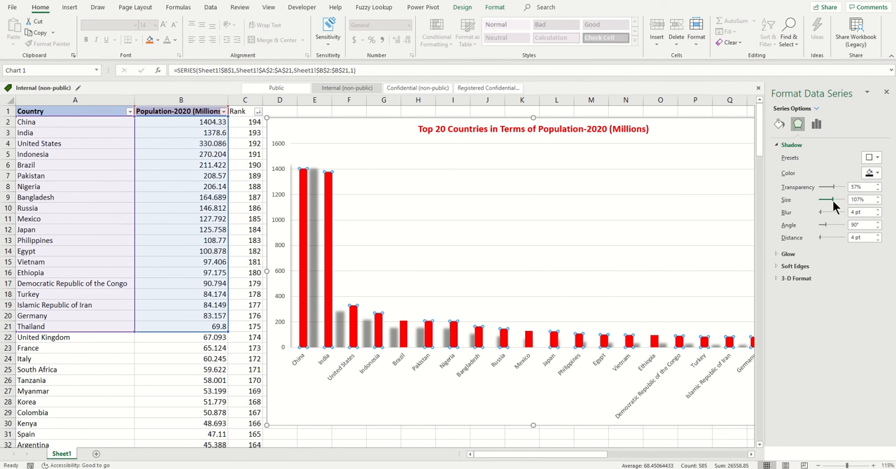
mouse_move(823, 212)
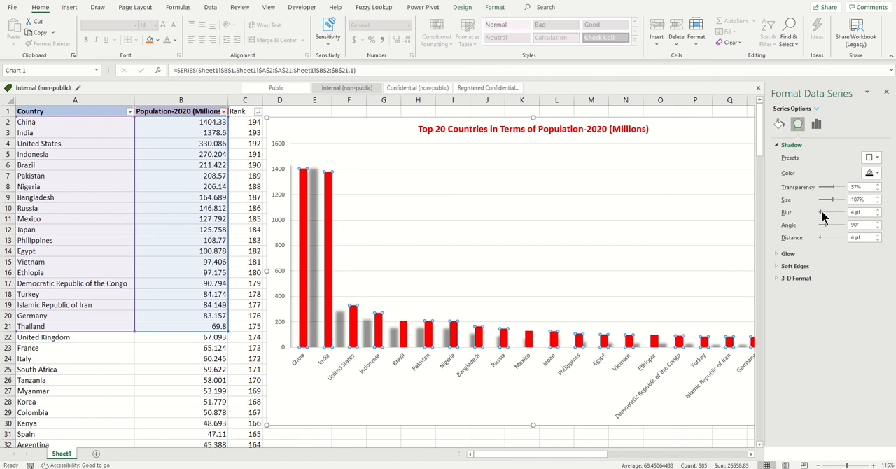
left_click_drag(829, 212, 848, 212)
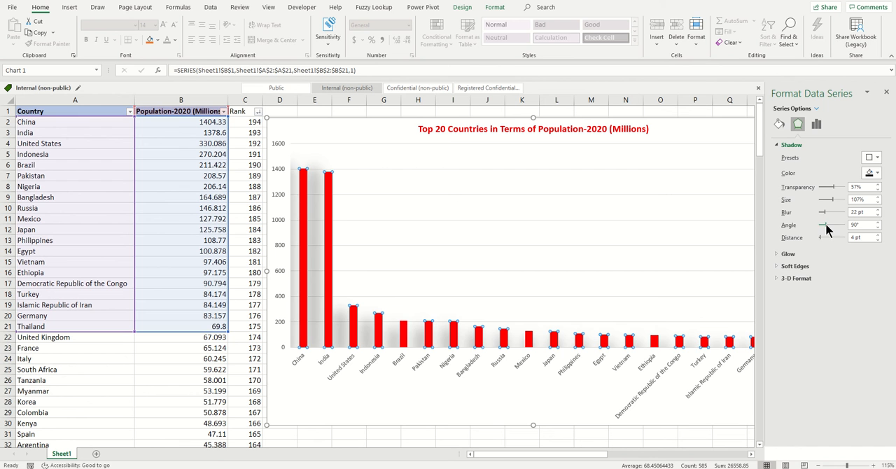
left_click_drag(840, 225, 851, 224)
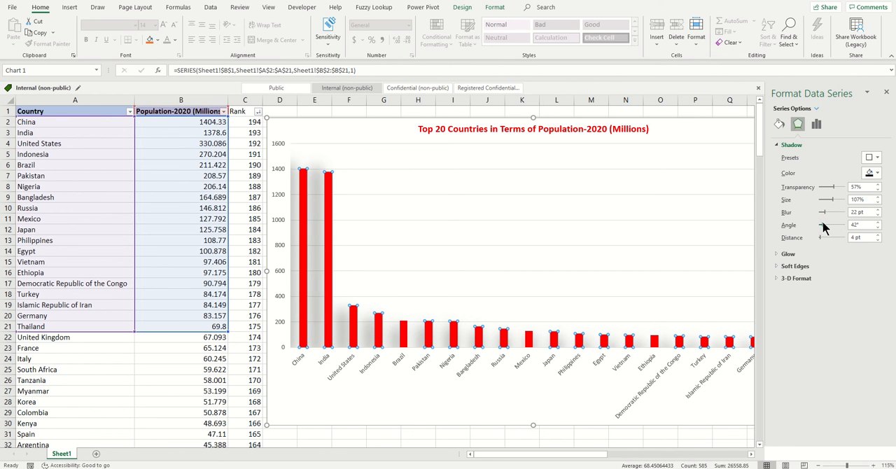
left_click_drag(829, 236, 840, 237)
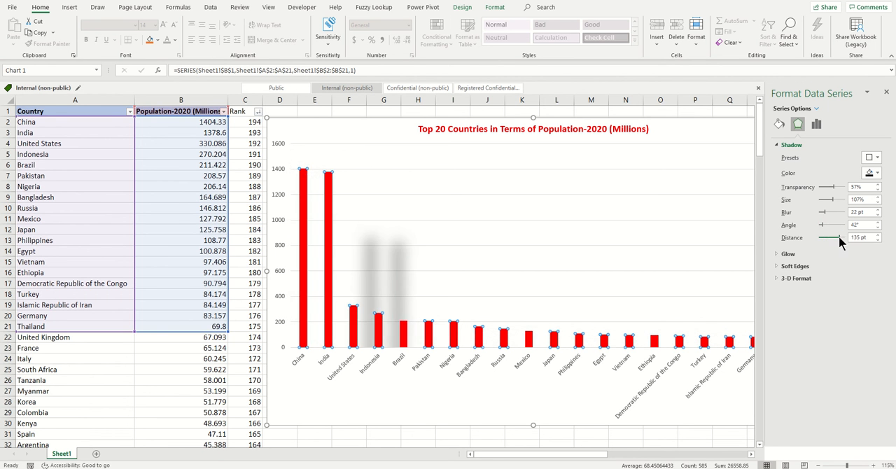
left_click_drag(840, 238, 827, 238)
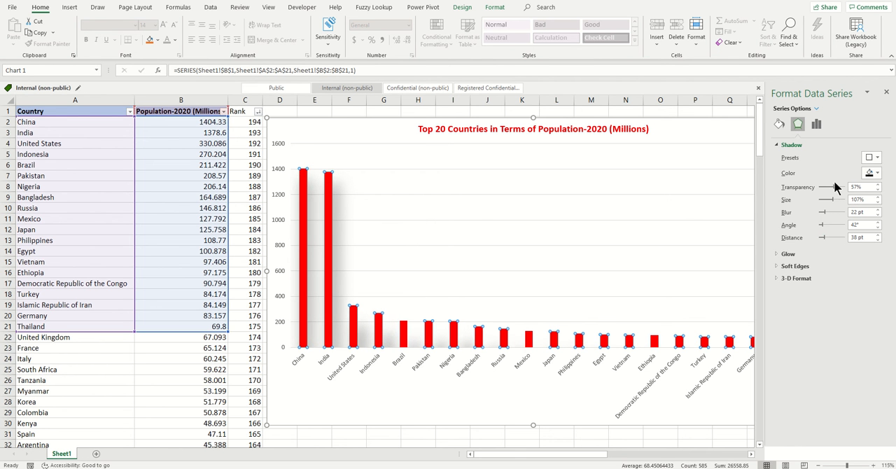
Give the red columns an 11 pt glow at 75% transparency.
left_click(787, 254)
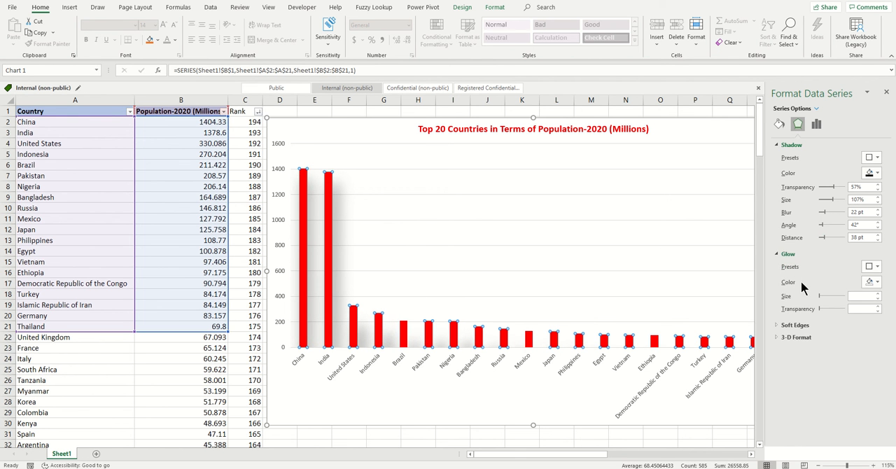
mouse_move(819, 301)
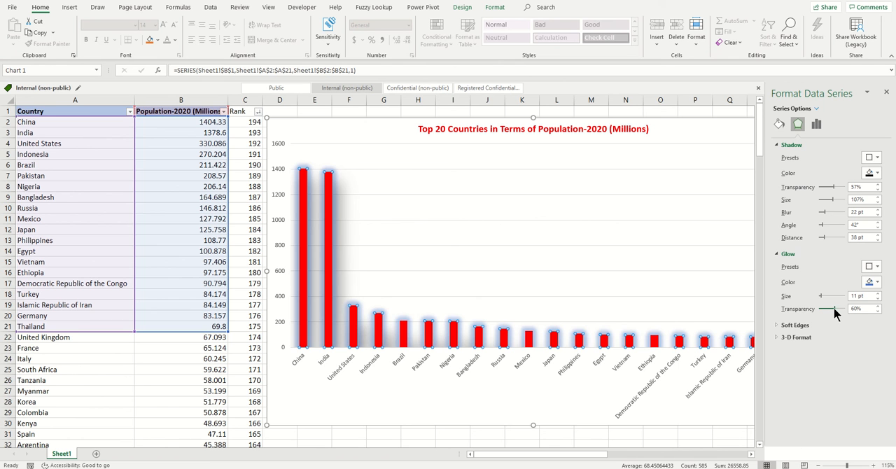
left_click_drag(836, 309, 840, 308)
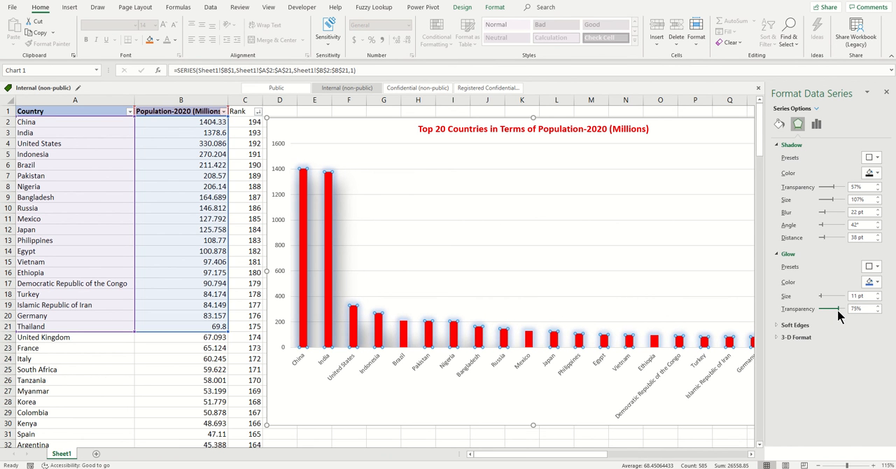
left_click(879, 282)
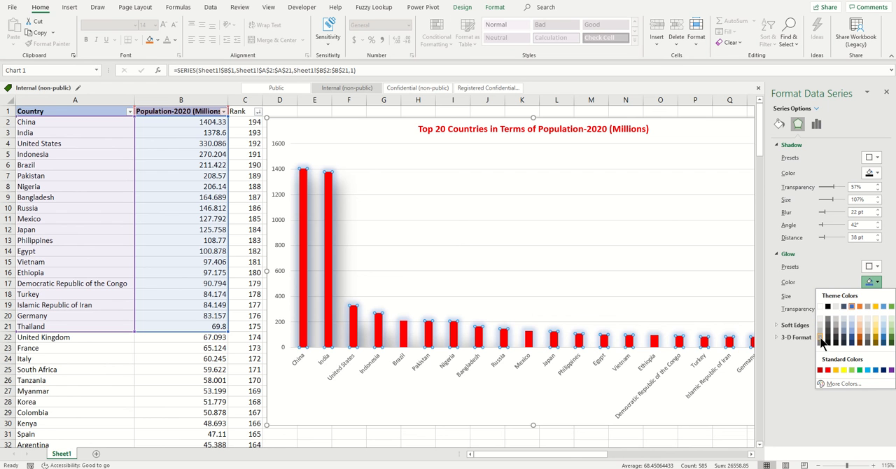
mouse_move(821, 338)
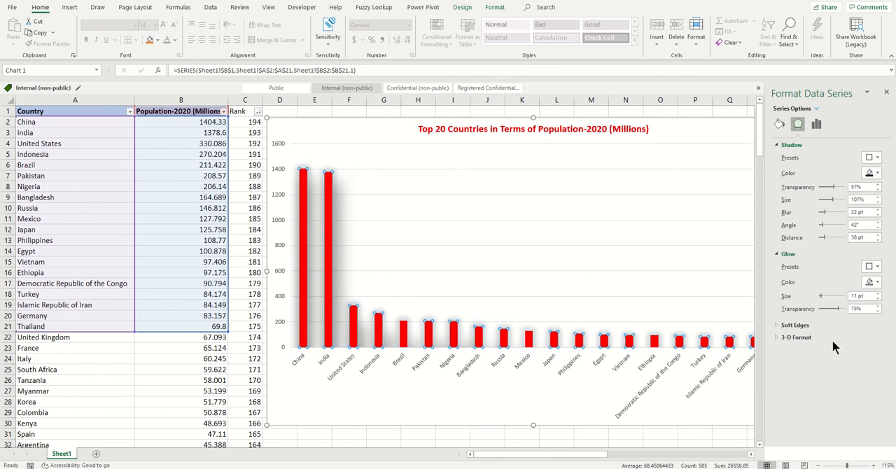
mouse_move(809, 151)
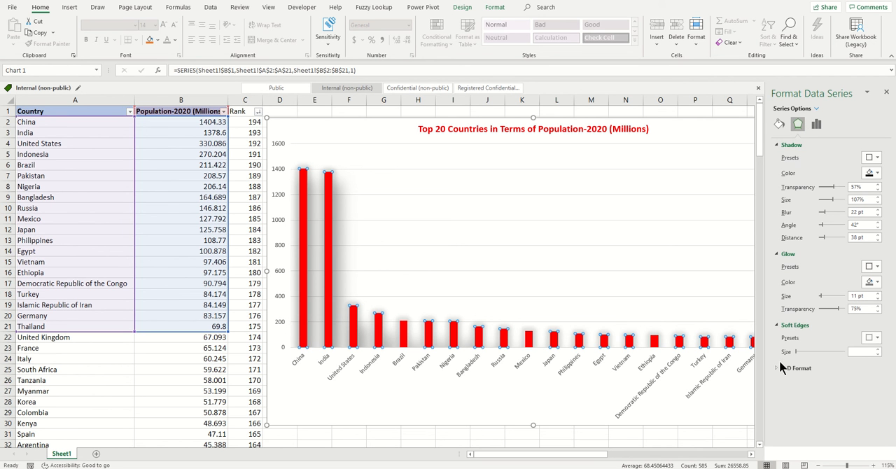
Drag the columns' Soft Edges size up, then back down to 0 pt.
left_click_drag(809, 351, 822, 352)
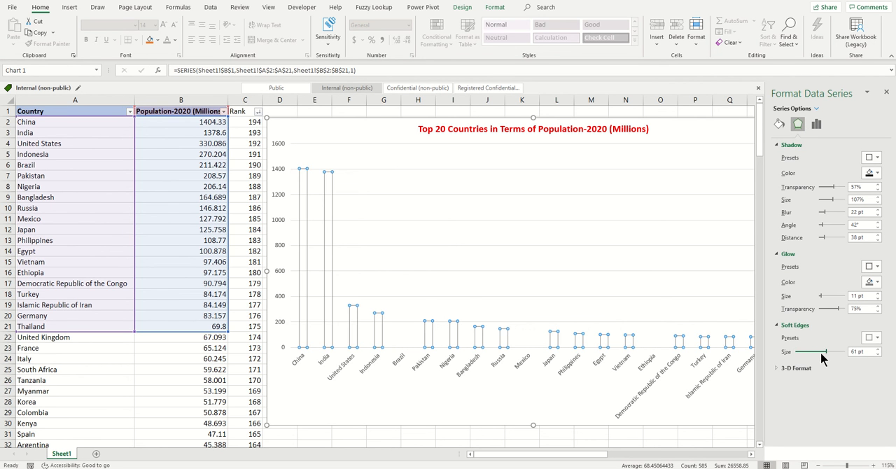
left_click_drag(823, 351, 800, 351)
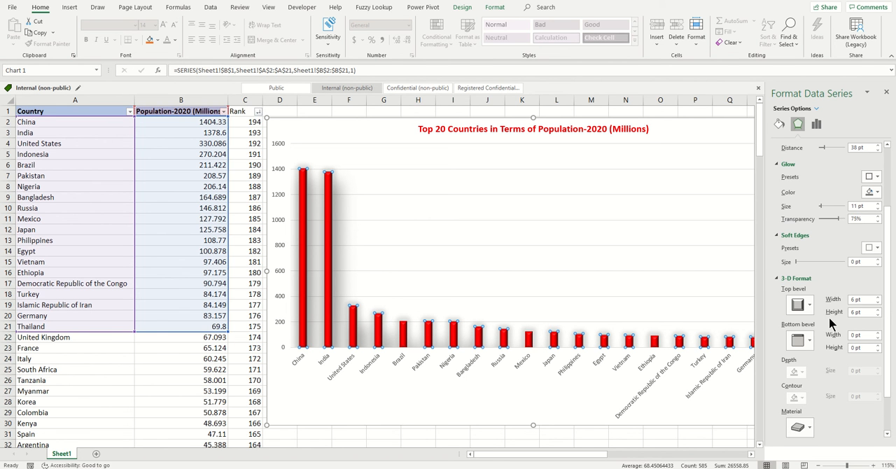
Give the columns a Matte 3-D material, then bring up the Series Options settings.
scroll("down", 3)
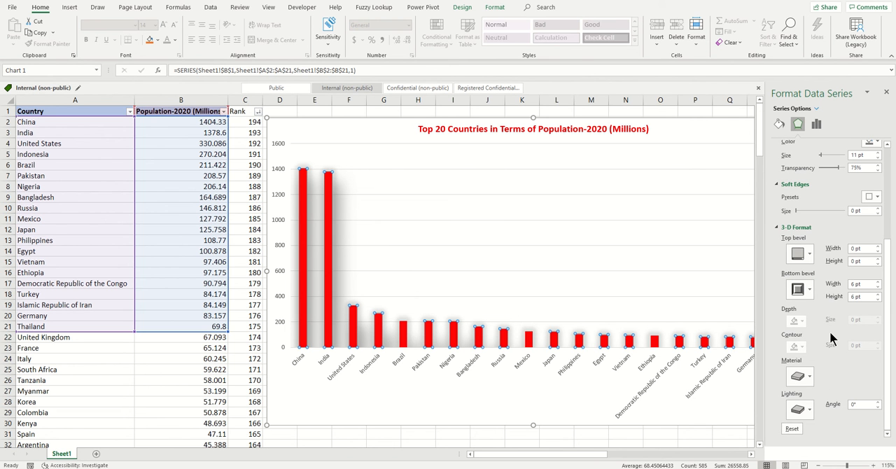
left_click(798, 377)
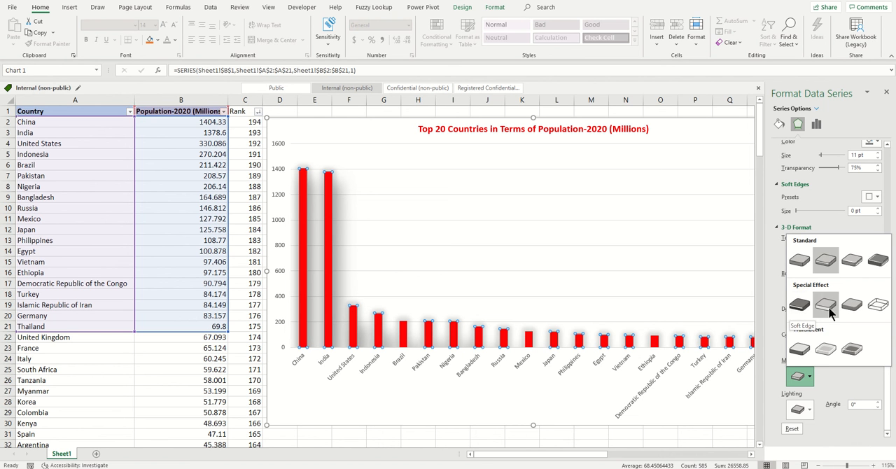
mouse_move(799, 260)
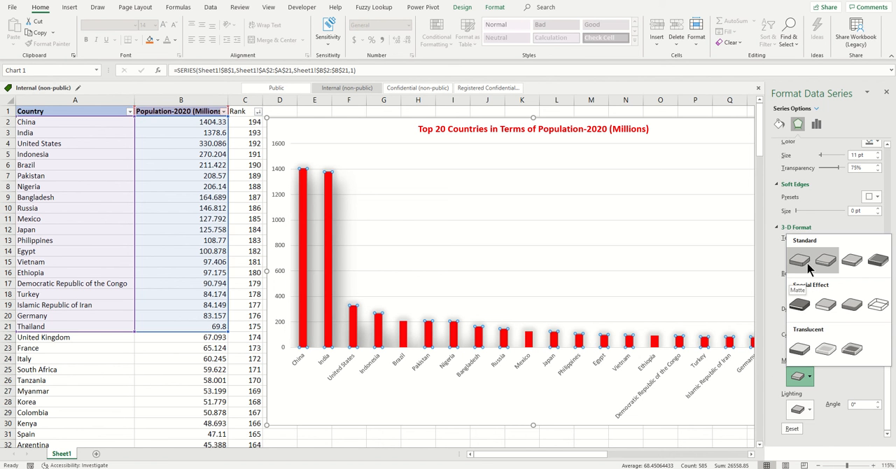
left_click(799, 261)
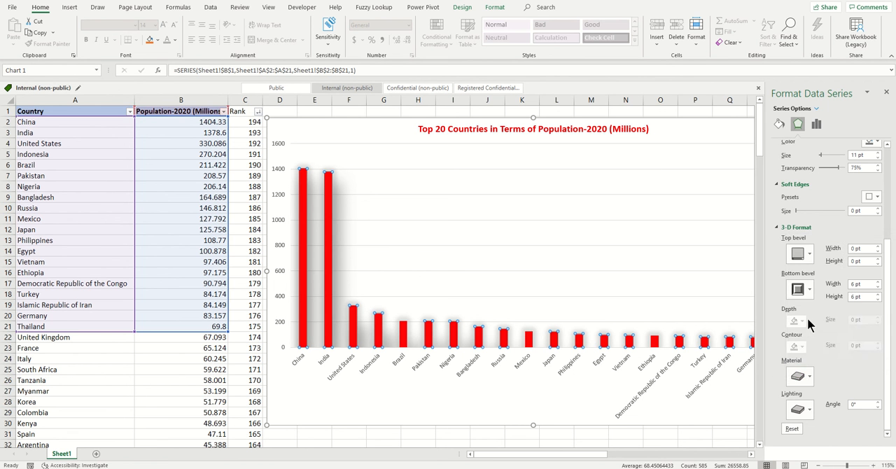
left_click(816, 124)
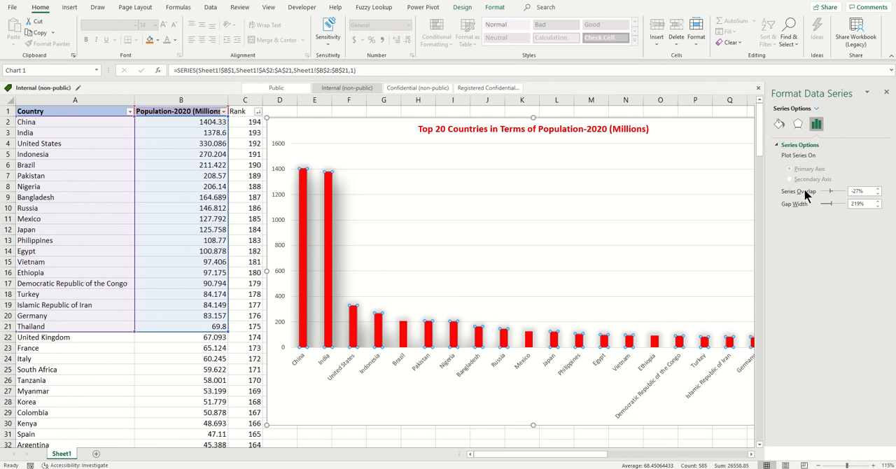
mouse_move(802, 216)
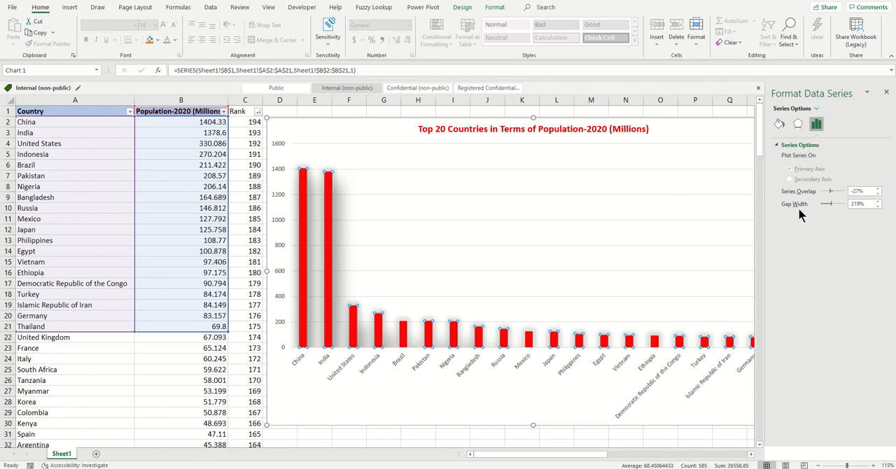
mouse_move(819, 223)
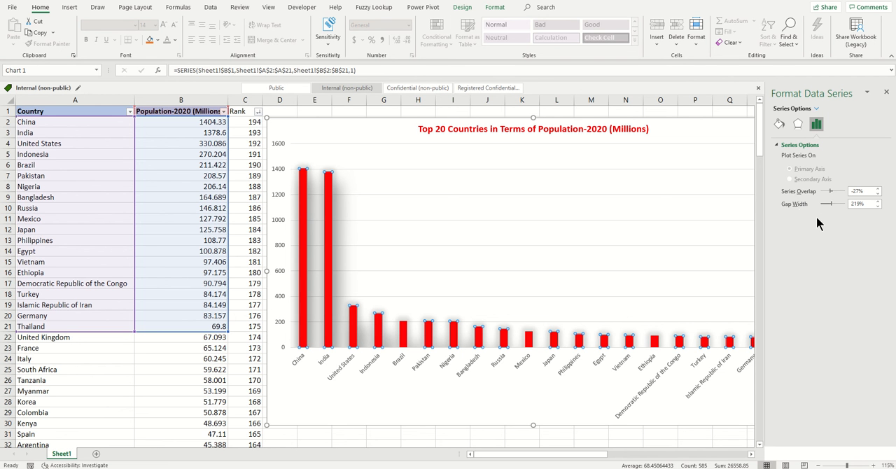
mouse_move(806, 283)
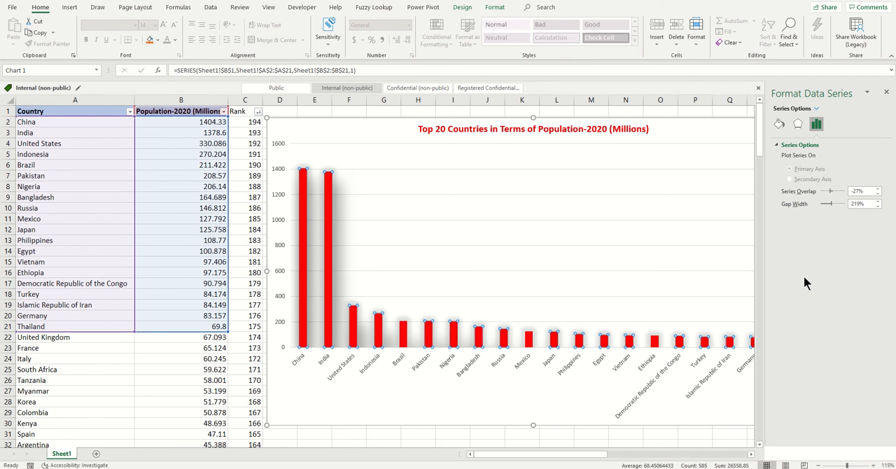
mouse_move(803, 312)
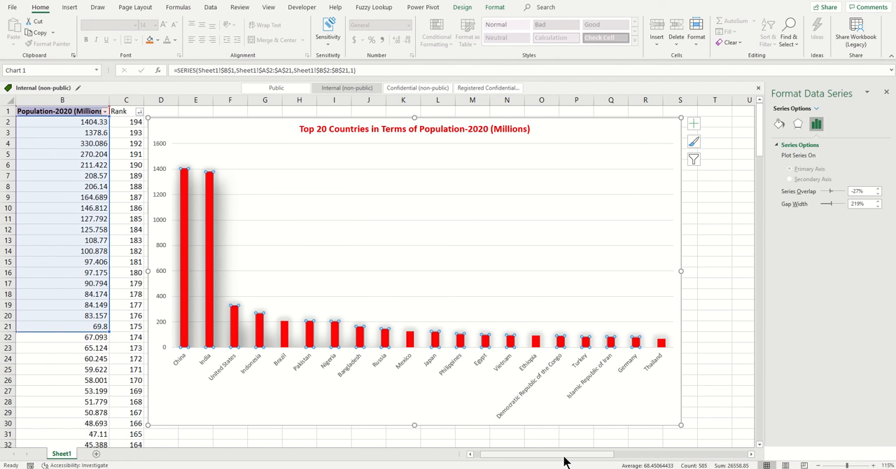
mouse_move(563, 135)
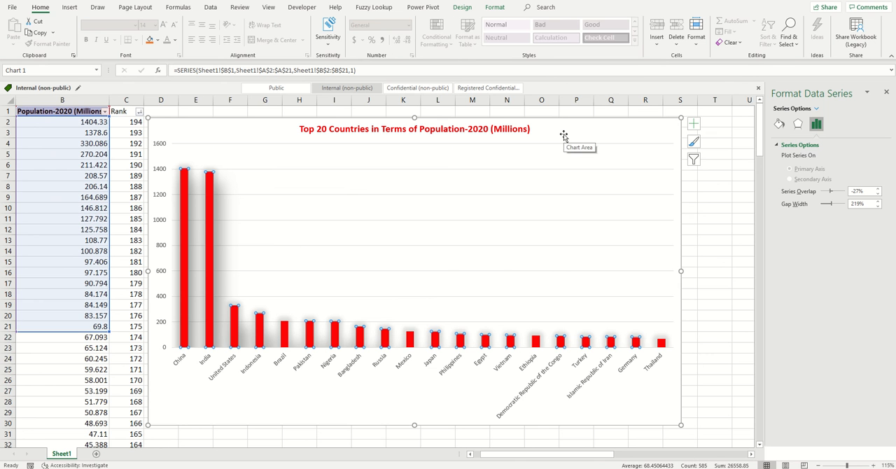
mouse_move(185, 262)
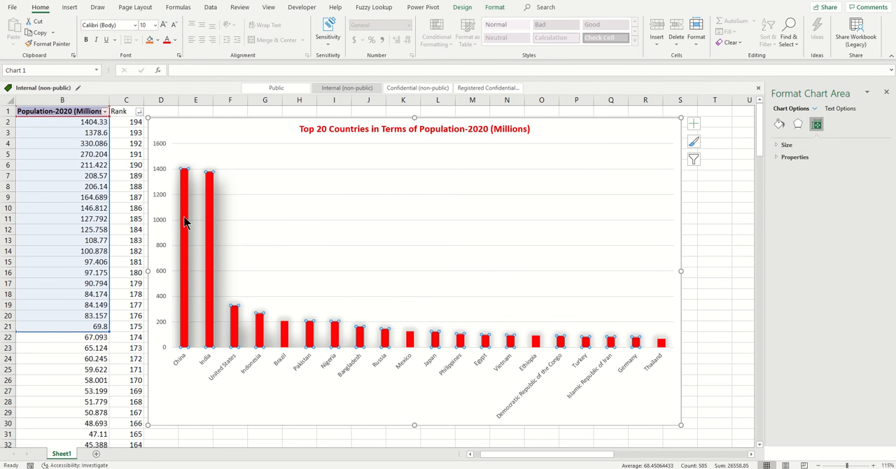
Click through the columns and chart area to select the chart's plot area.
left_click(284, 337)
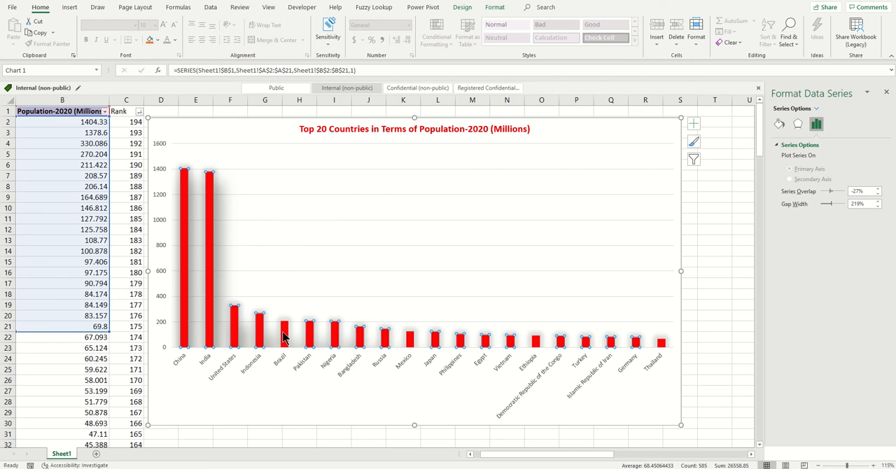
left_click(283, 330)
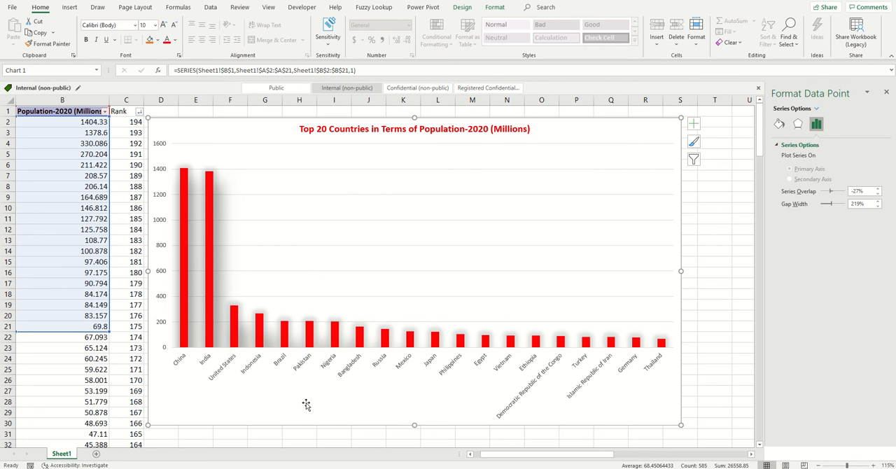
left_click(252, 157)
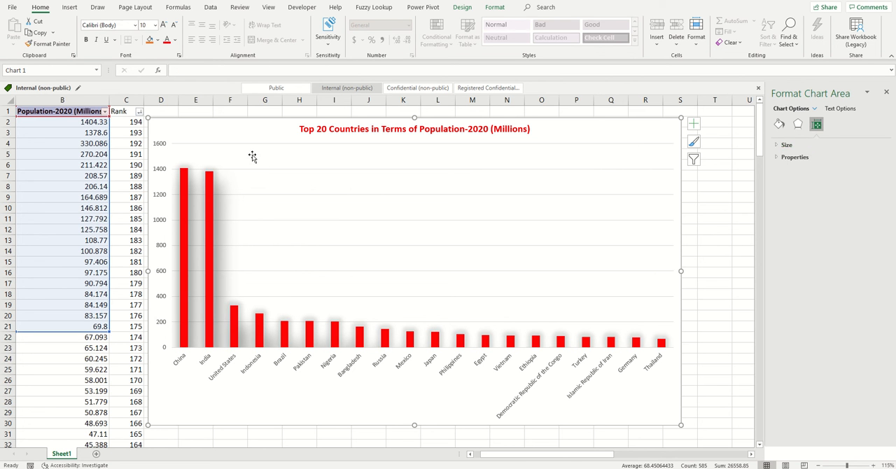
left_click(420, 245)
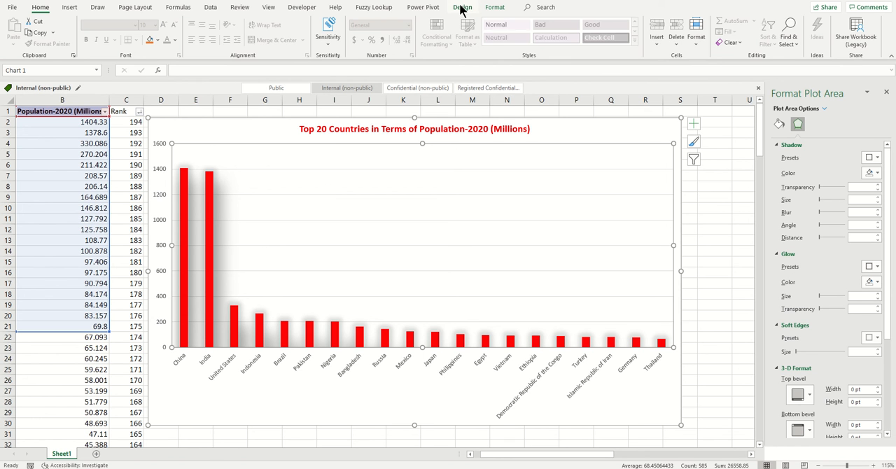
Preview data label positions and apply Outside End labels, e.g. China 1404.33.
left_click(462, 7)
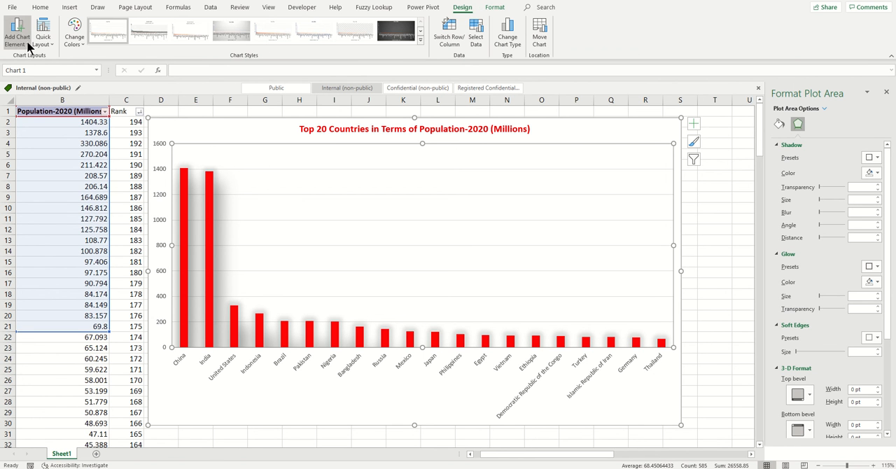
left_click(17, 31)
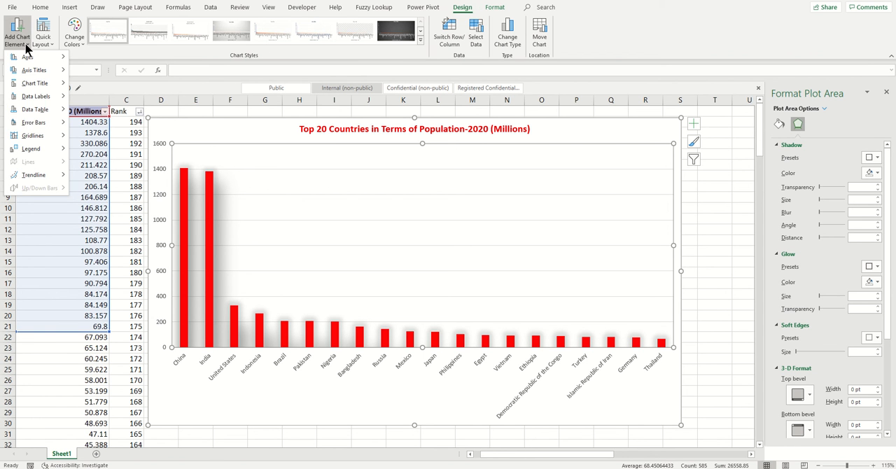
left_click(27, 57)
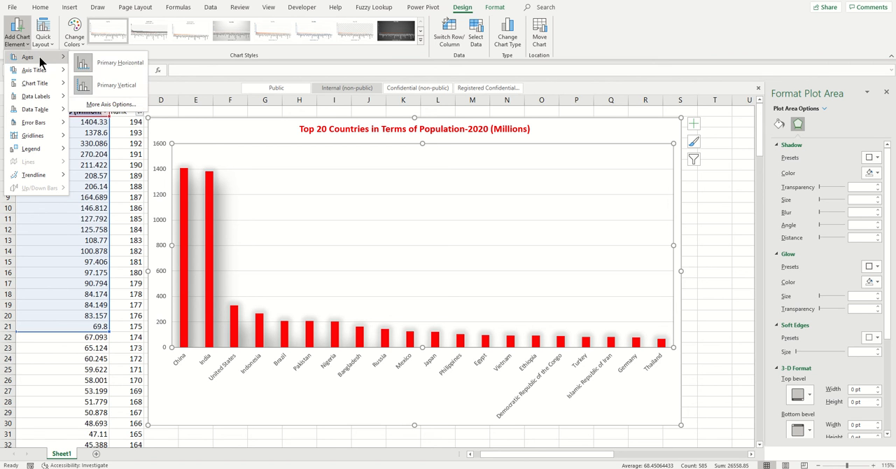
left_click(35, 96)
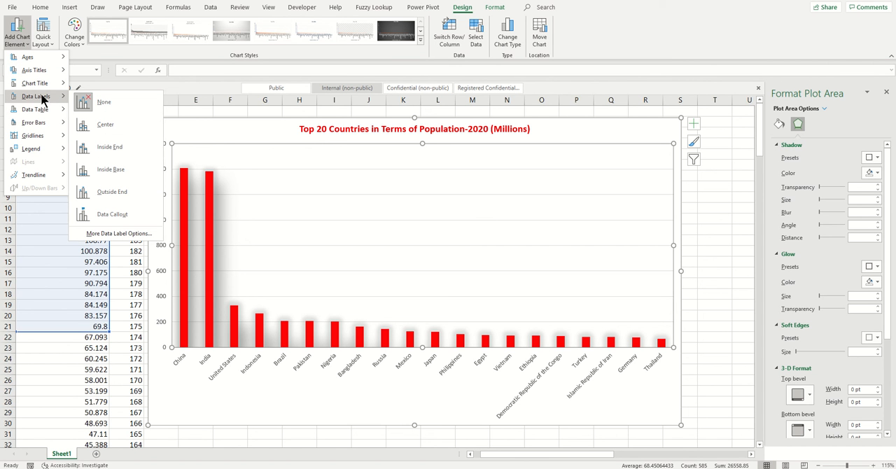
mouse_move(104, 102)
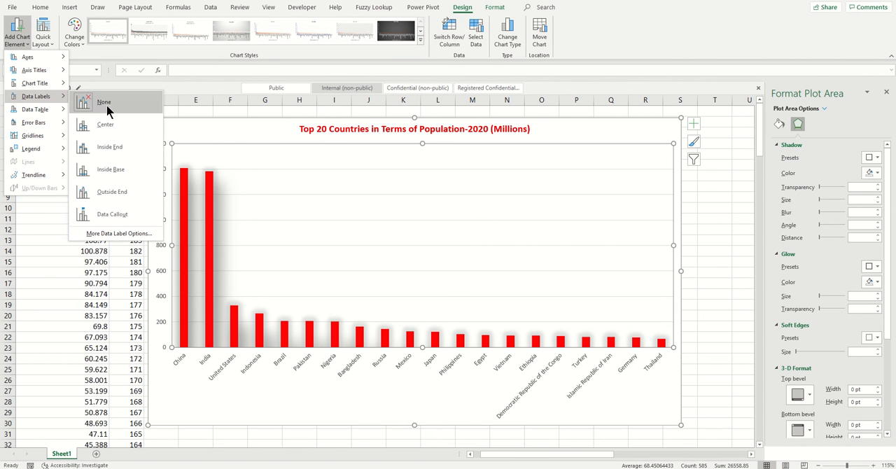
left_click(110, 147)
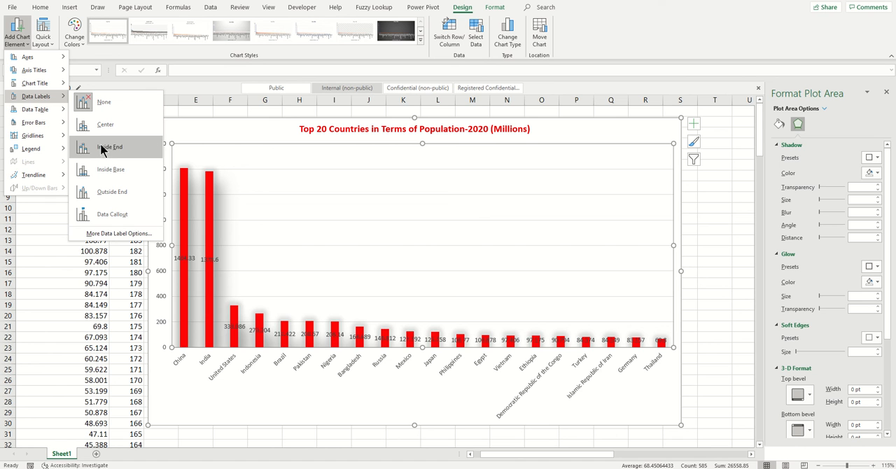
left_click(110, 169)
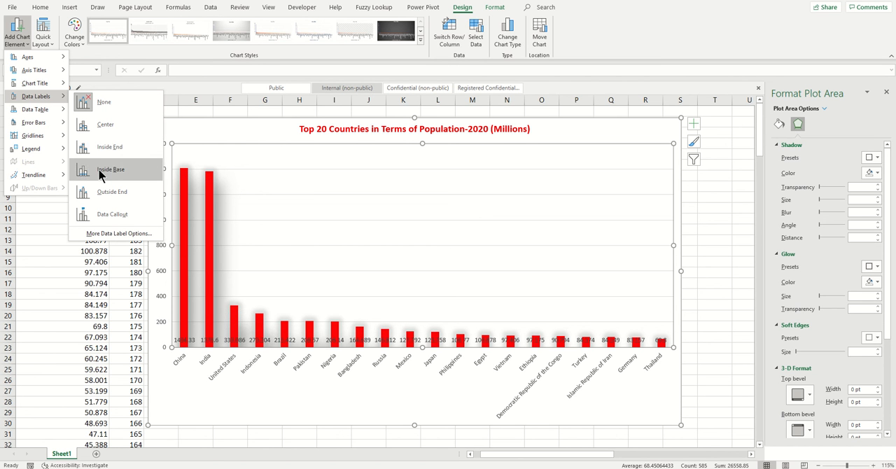
left_click(112, 192)
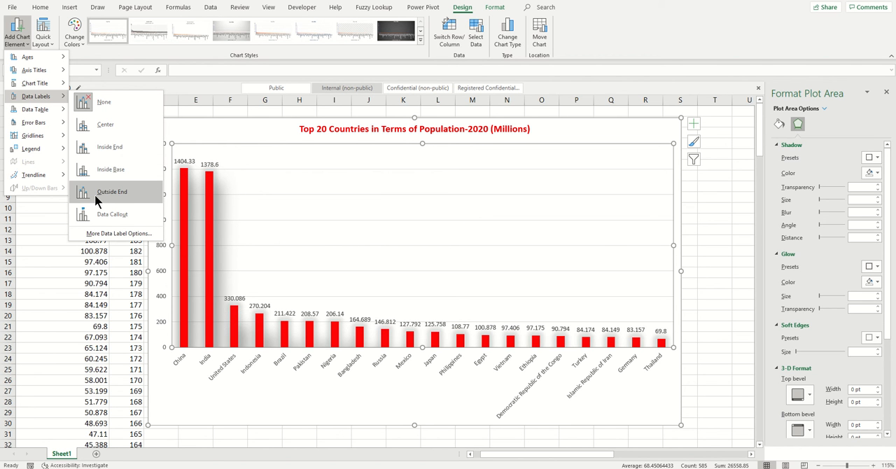
left_click(112, 215)
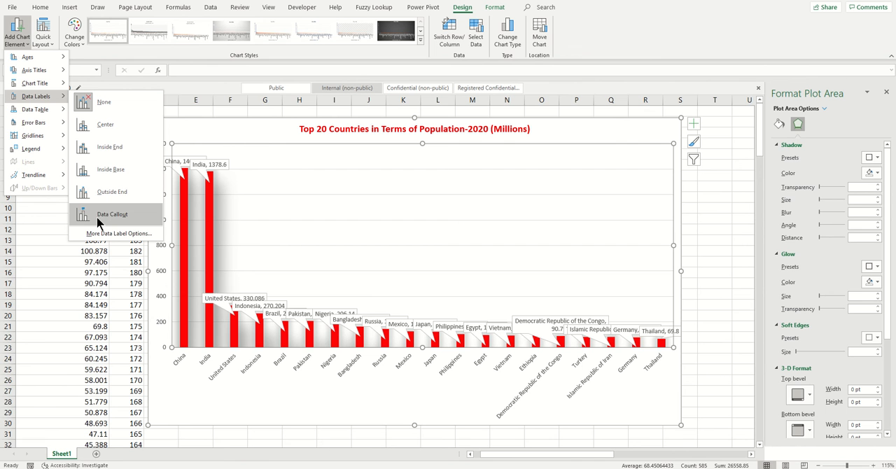
left_click(109, 147)
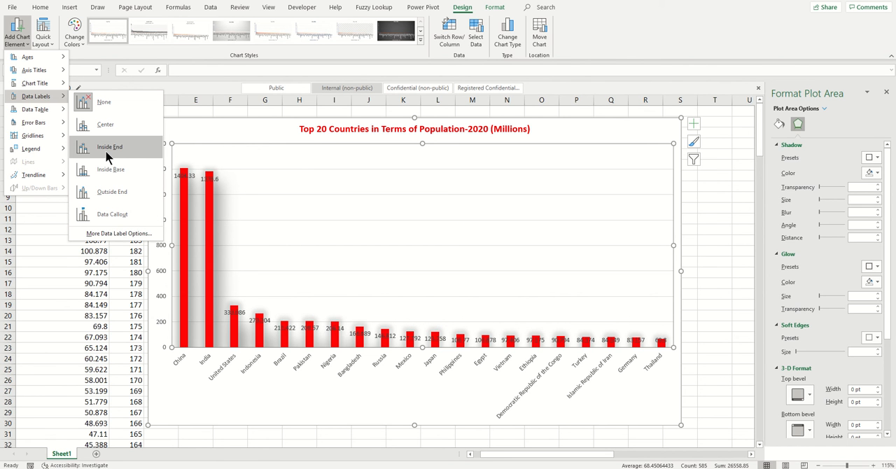
left_click(105, 124)
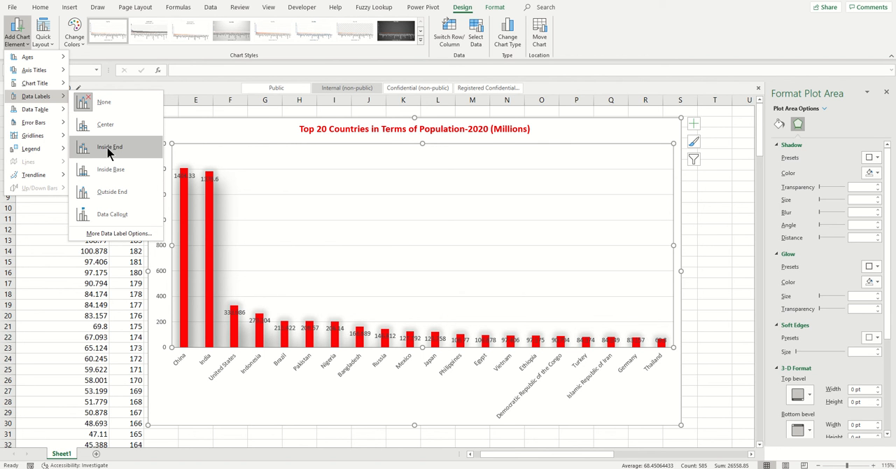
left_click(110, 169)
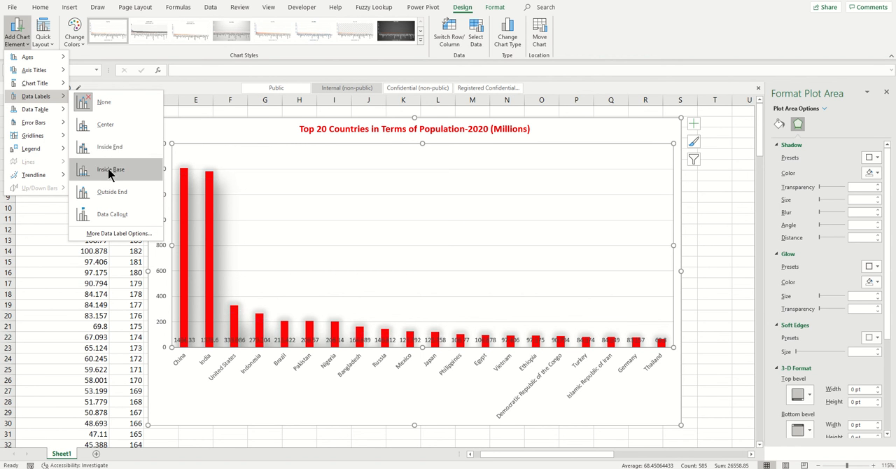
left_click(111, 170)
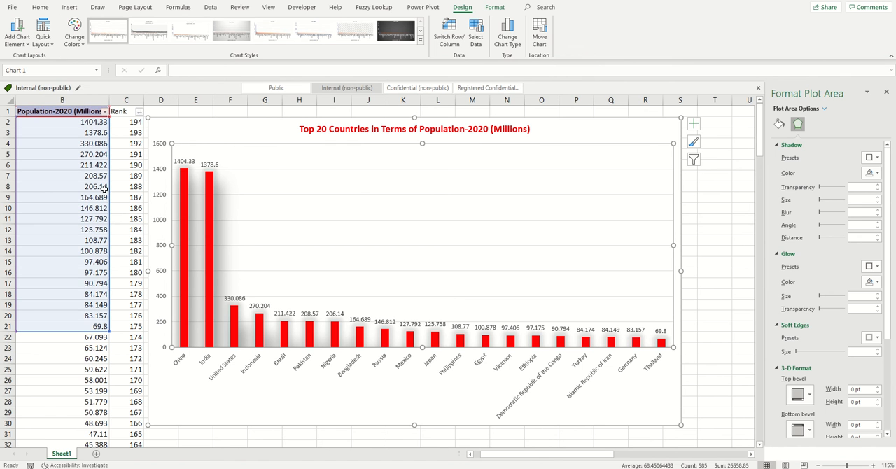
mouse_move(223, 137)
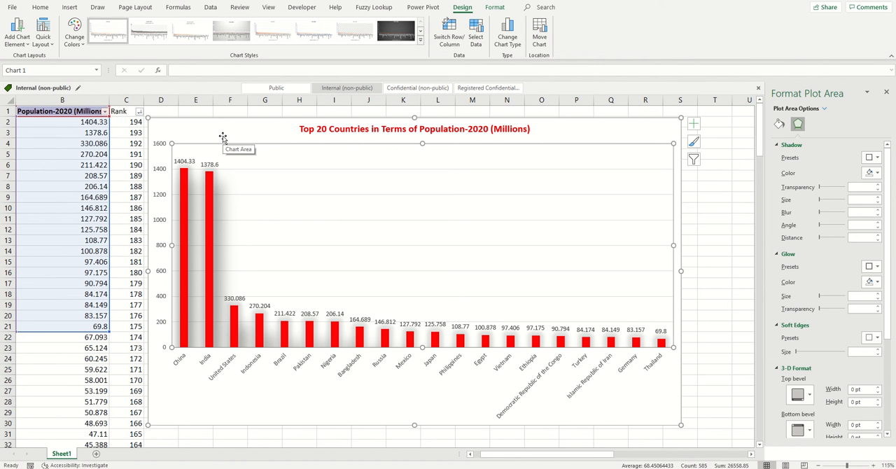
mouse_move(17, 32)
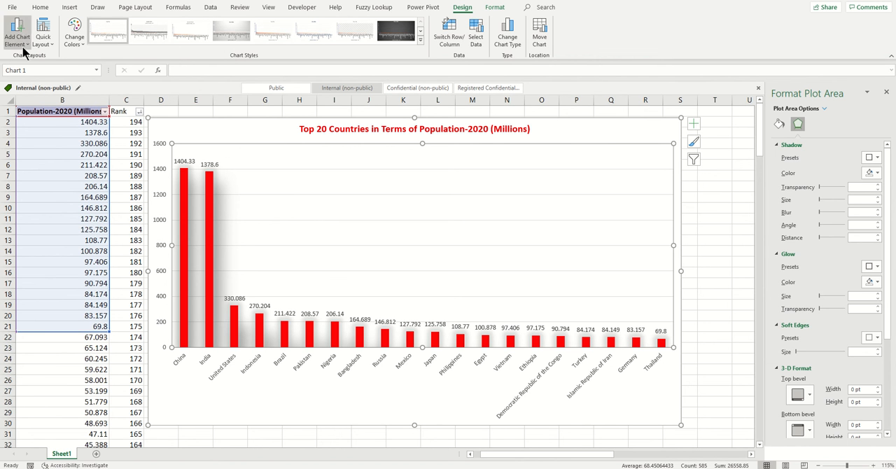
Add a Primary Vertical axis title placeholder beside the value axis.
left_click(17, 30)
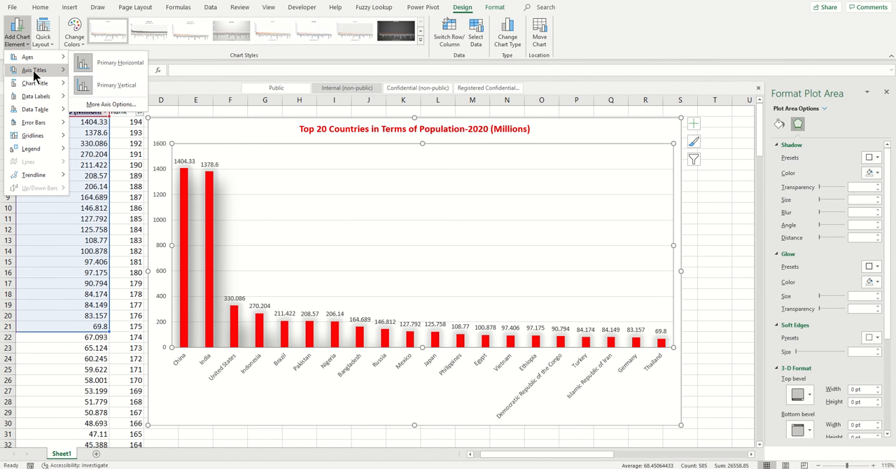
left_click(121, 76)
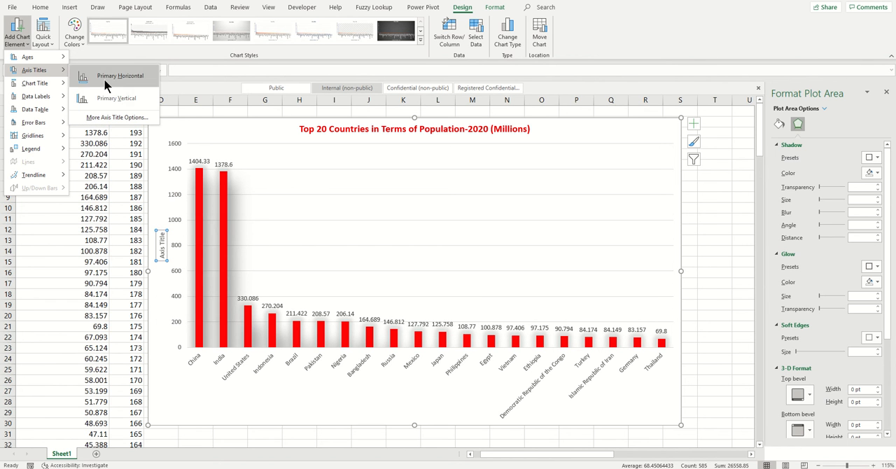
mouse_move(108, 98)
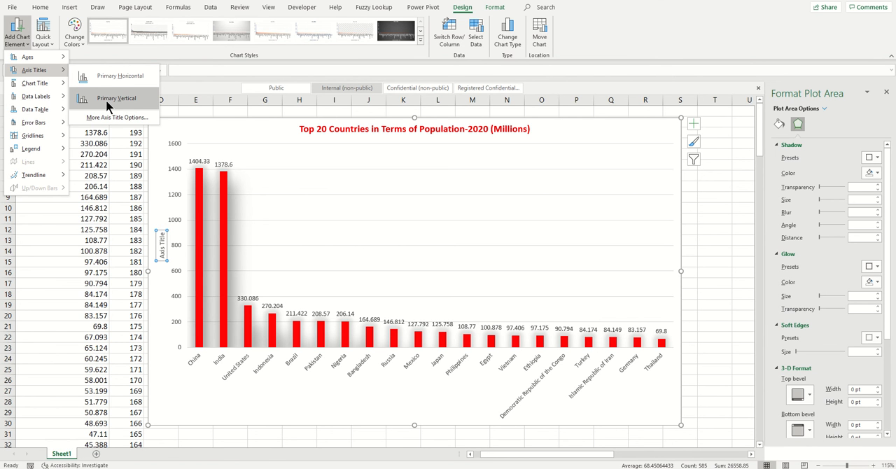
left_click(116, 98)
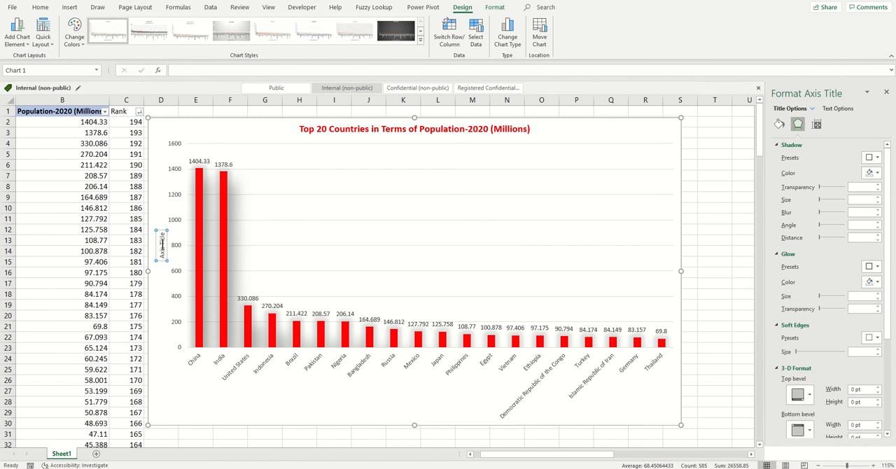
mouse_move(281, 204)
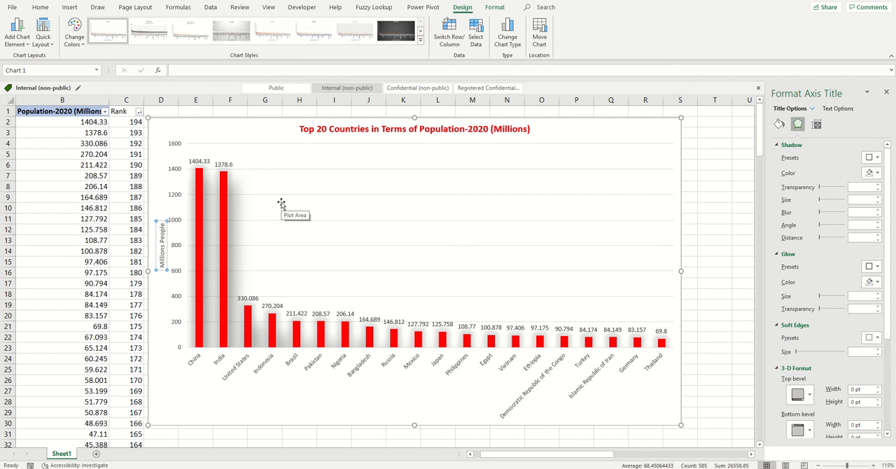
mouse_move(408, 385)
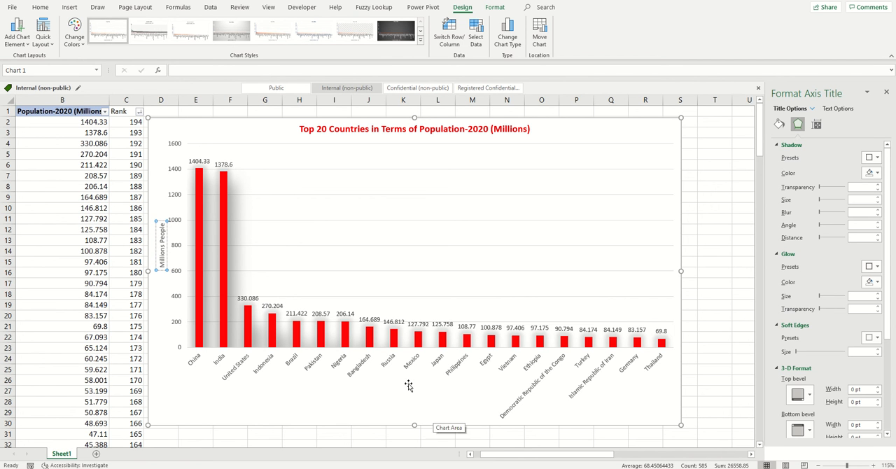
mouse_move(628, 366)
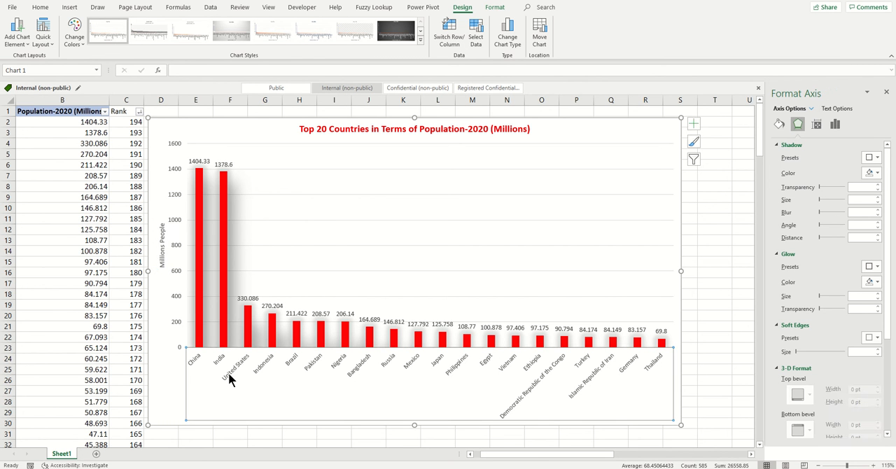
mouse_move(58, 51)
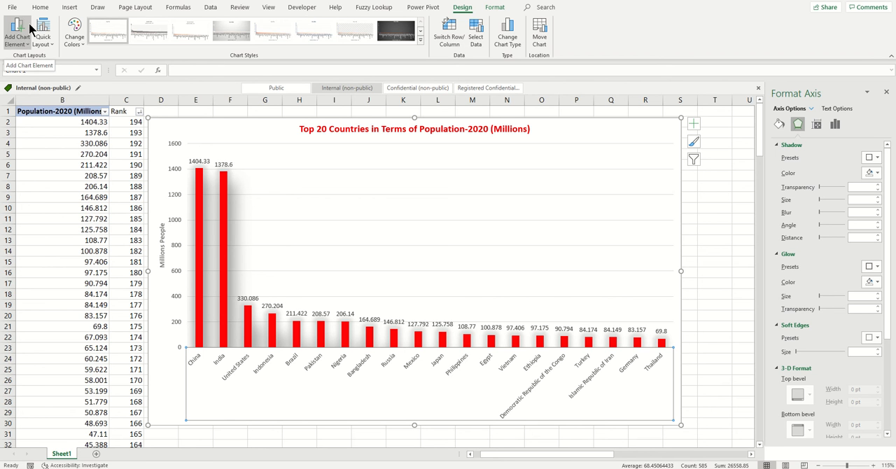
left_click(16, 31)
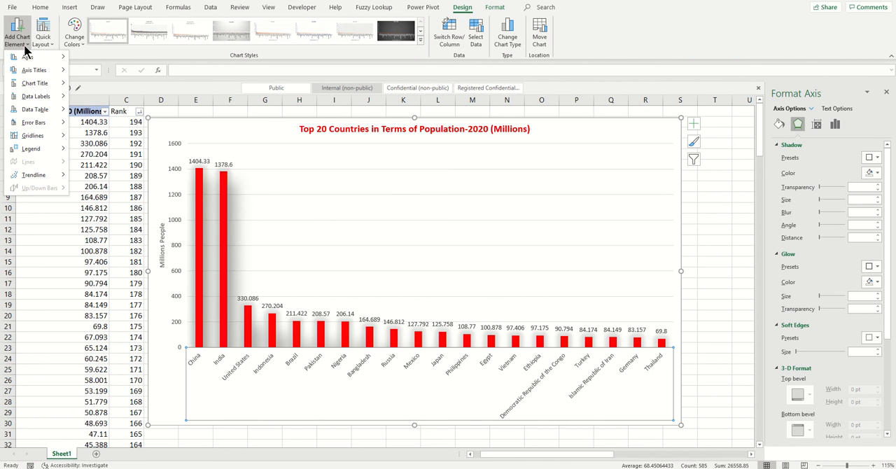
left_click(35, 109)
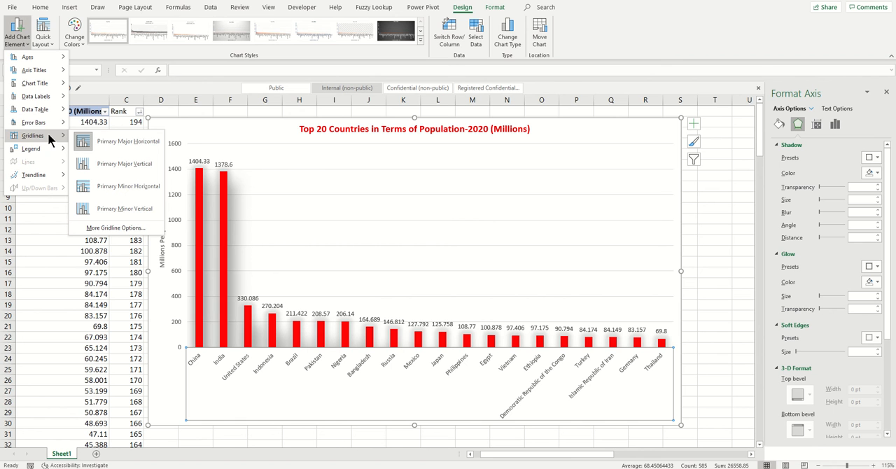
mouse_move(31, 148)
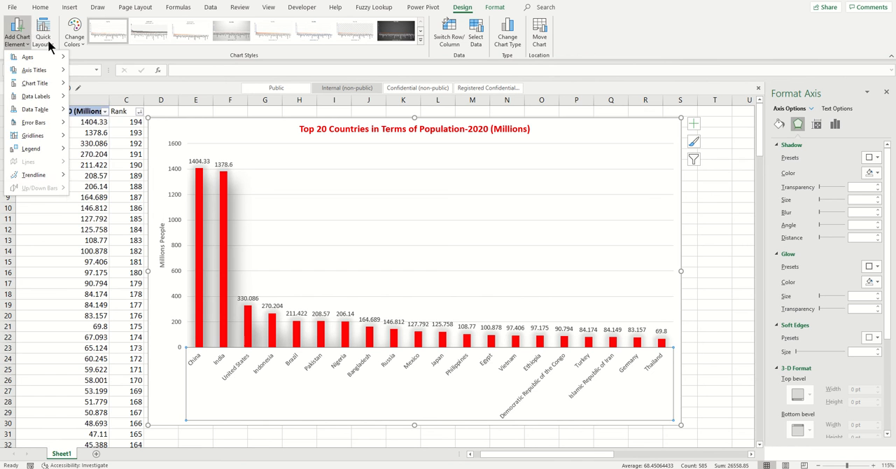
left_click(43, 31)
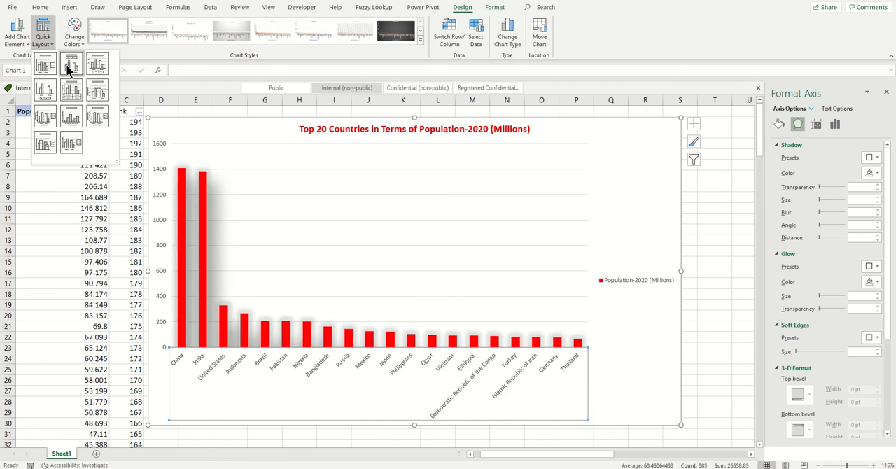
left_click(97, 90)
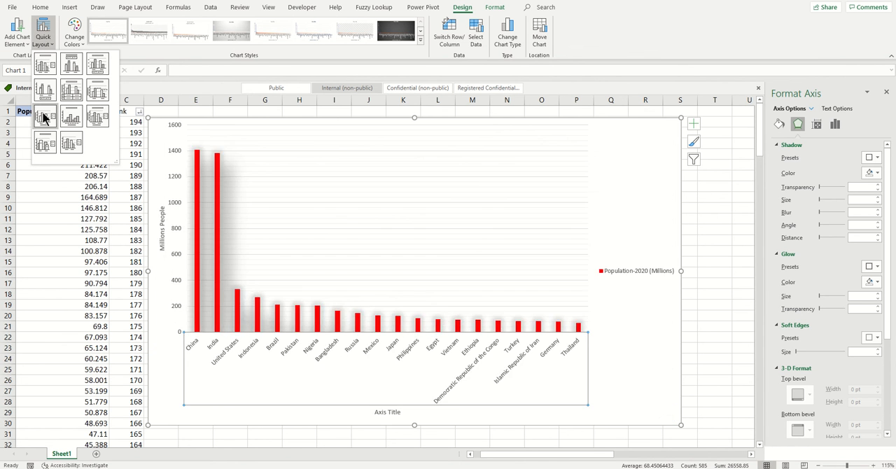
left_click(97, 117)
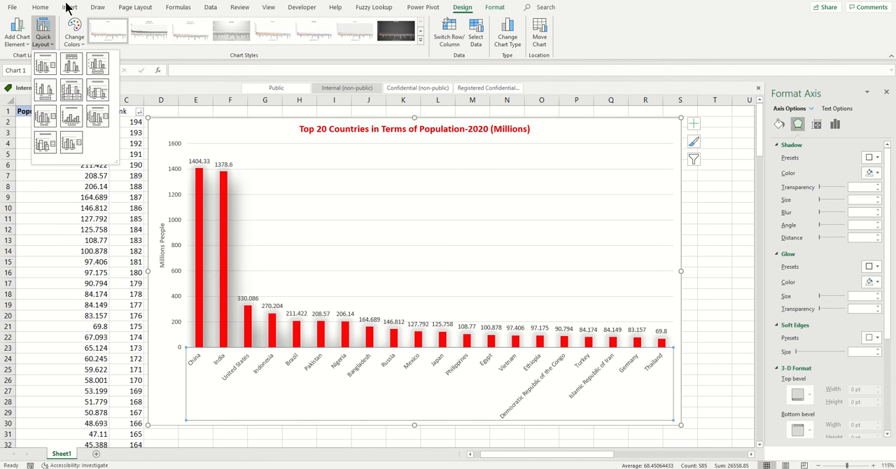
Preview alternative Change Colors palettes without applying one, keeping the bars red.
left_click(73, 32)
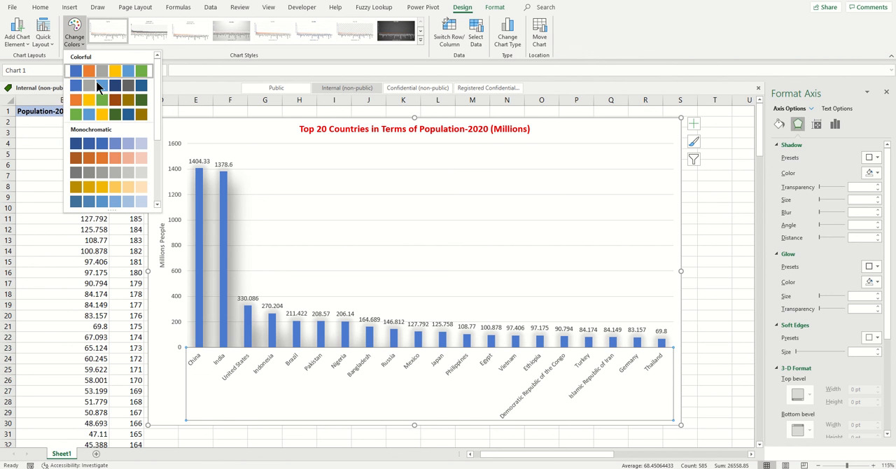
left_click(105, 158)
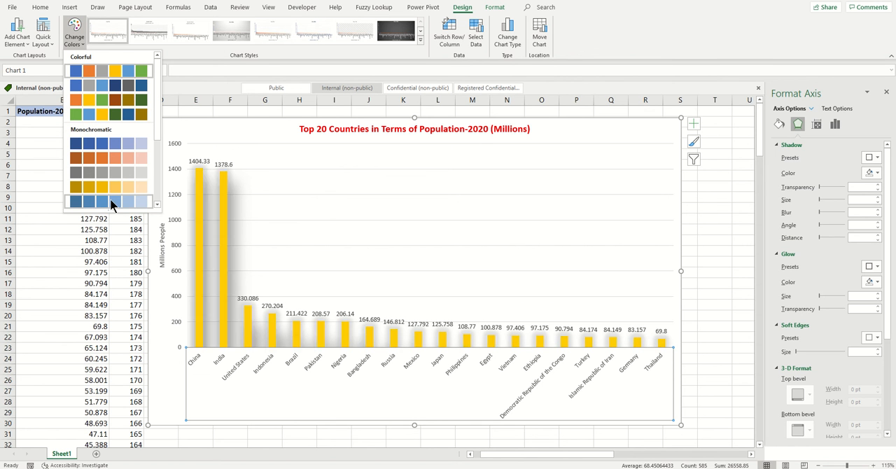
left_click(76, 203)
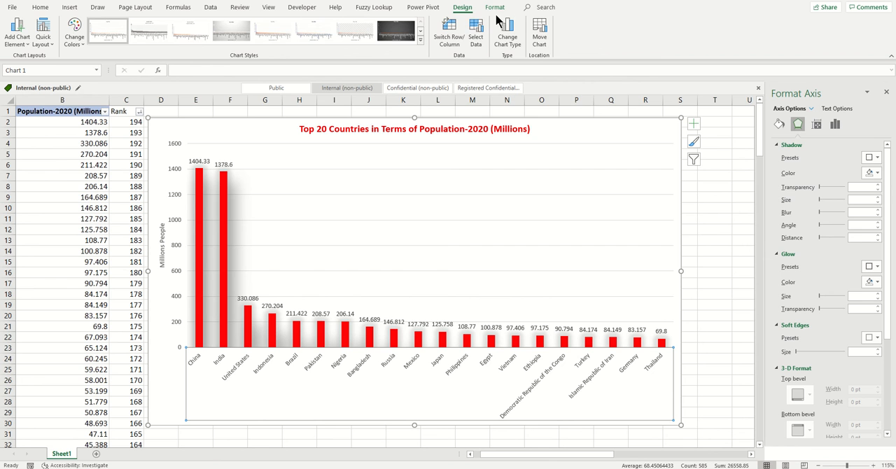
left_click(495, 7)
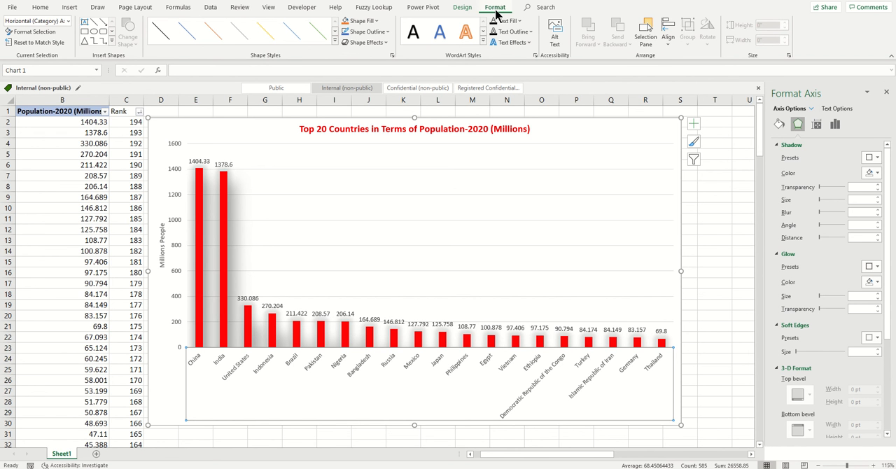